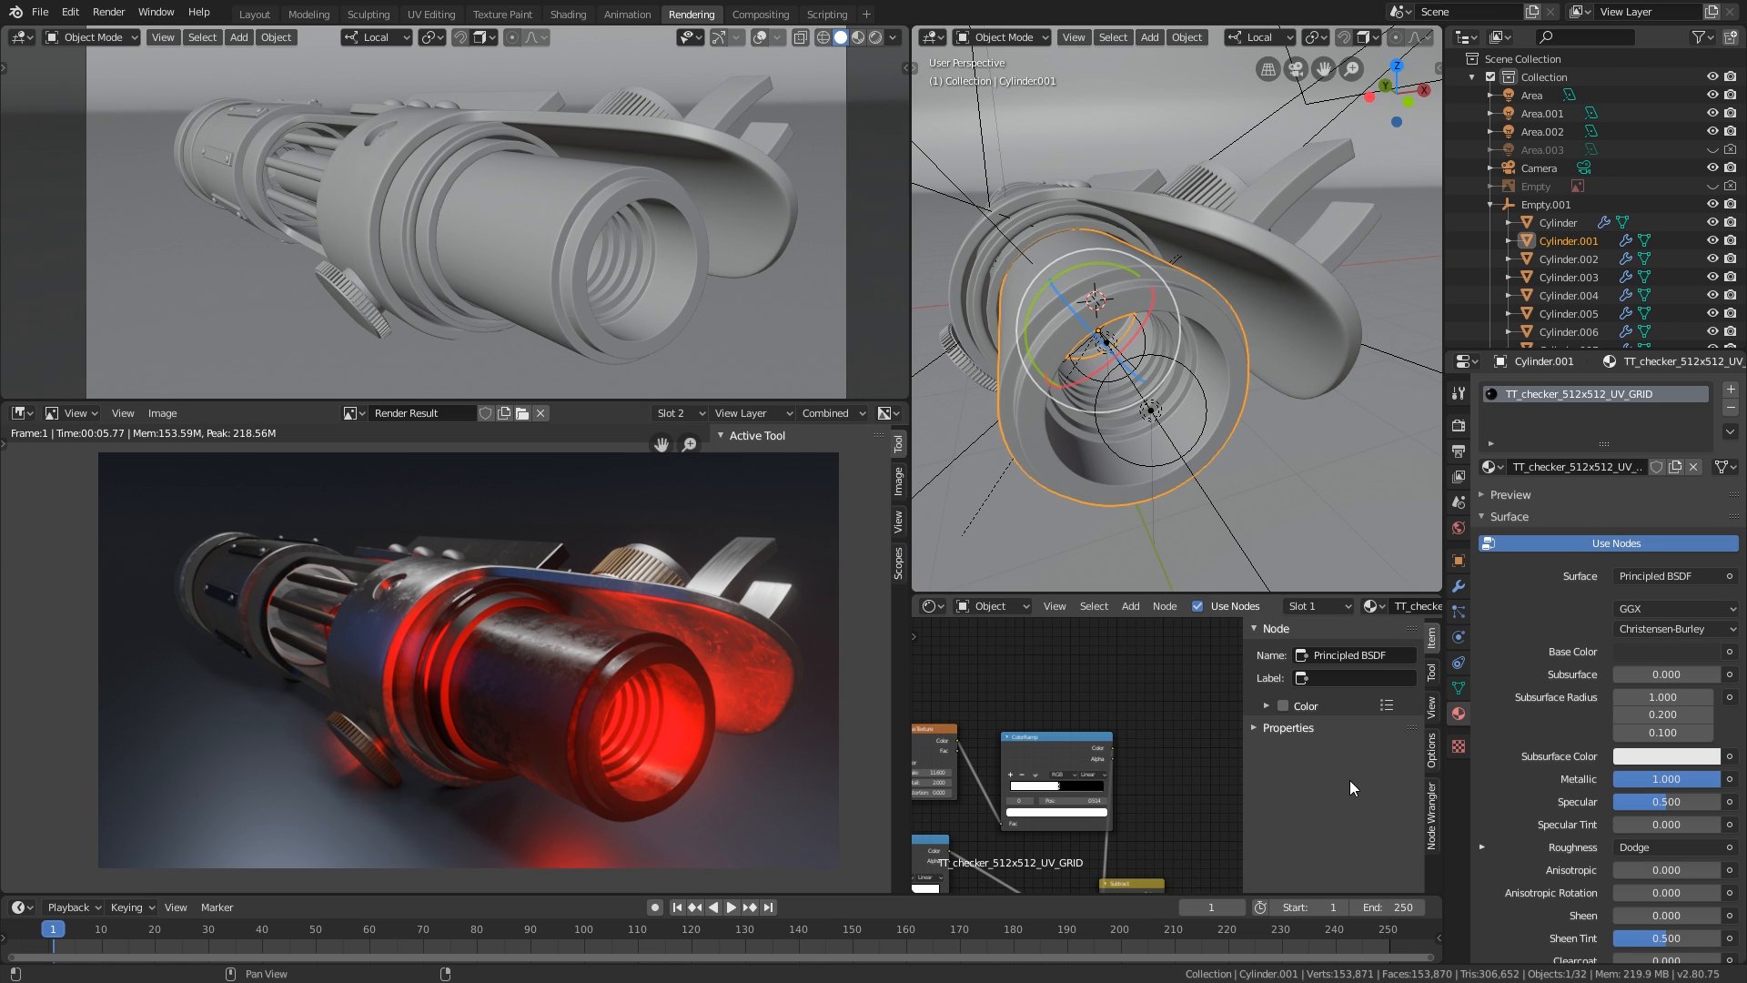
mouse_move(1332, 775)
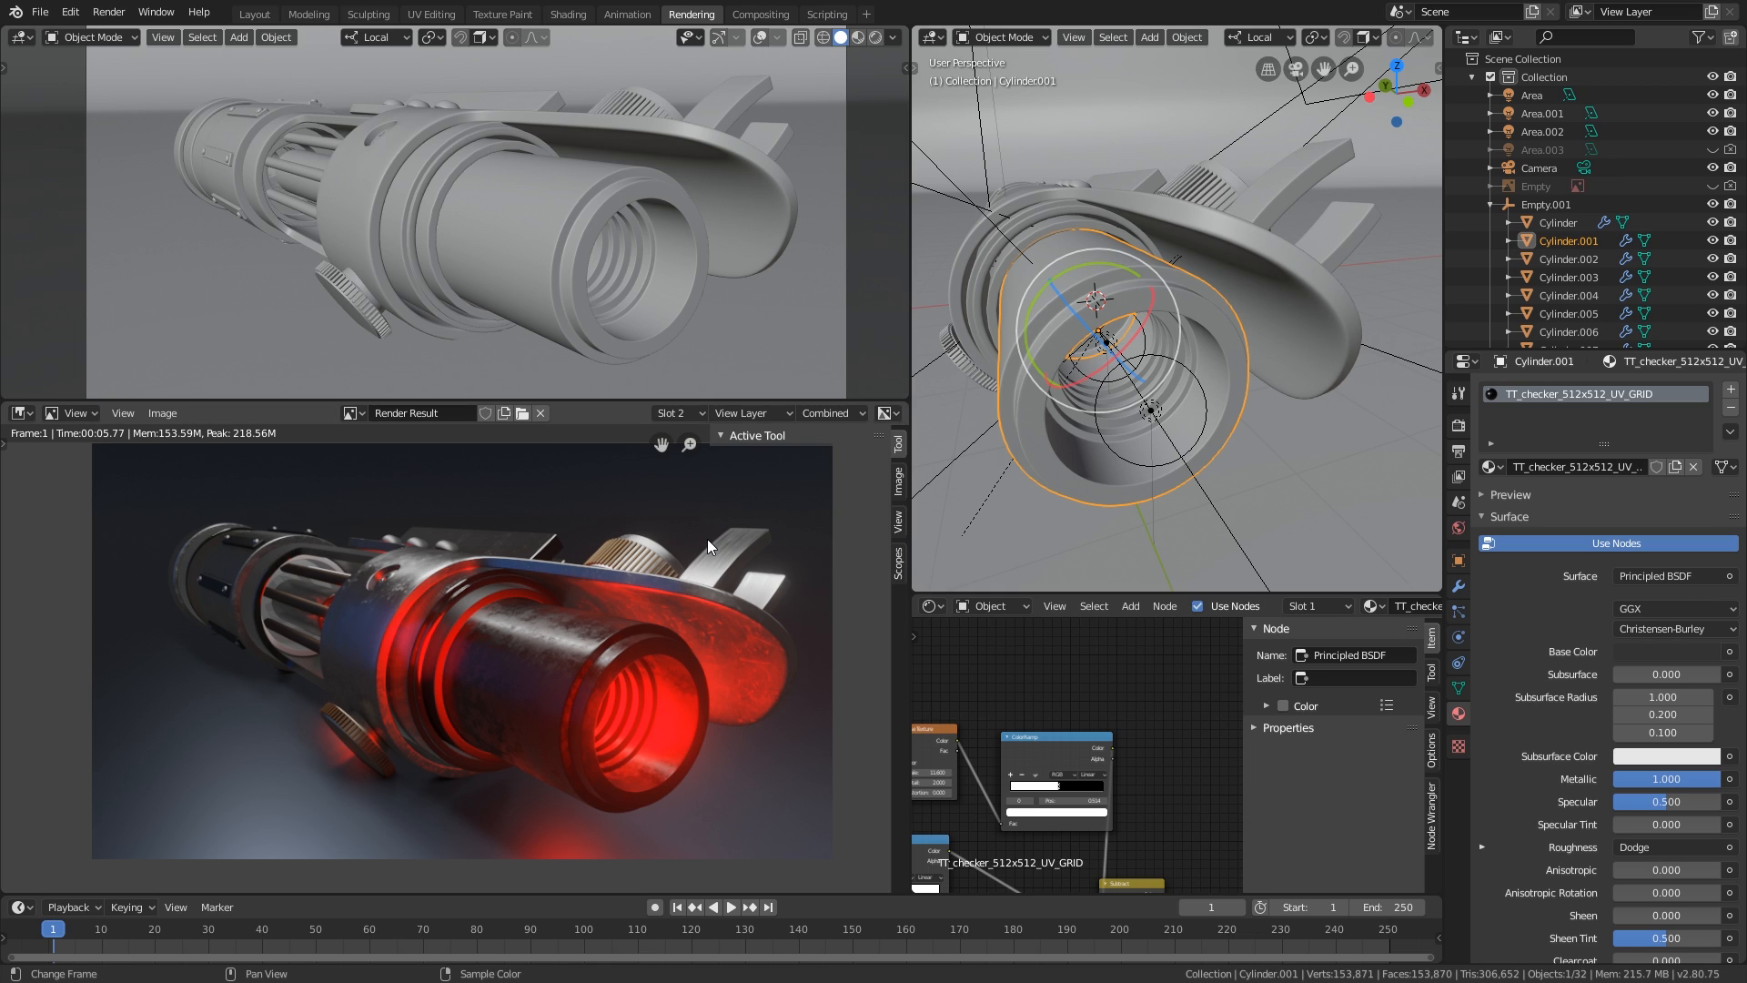
mouse_move(562, 519)
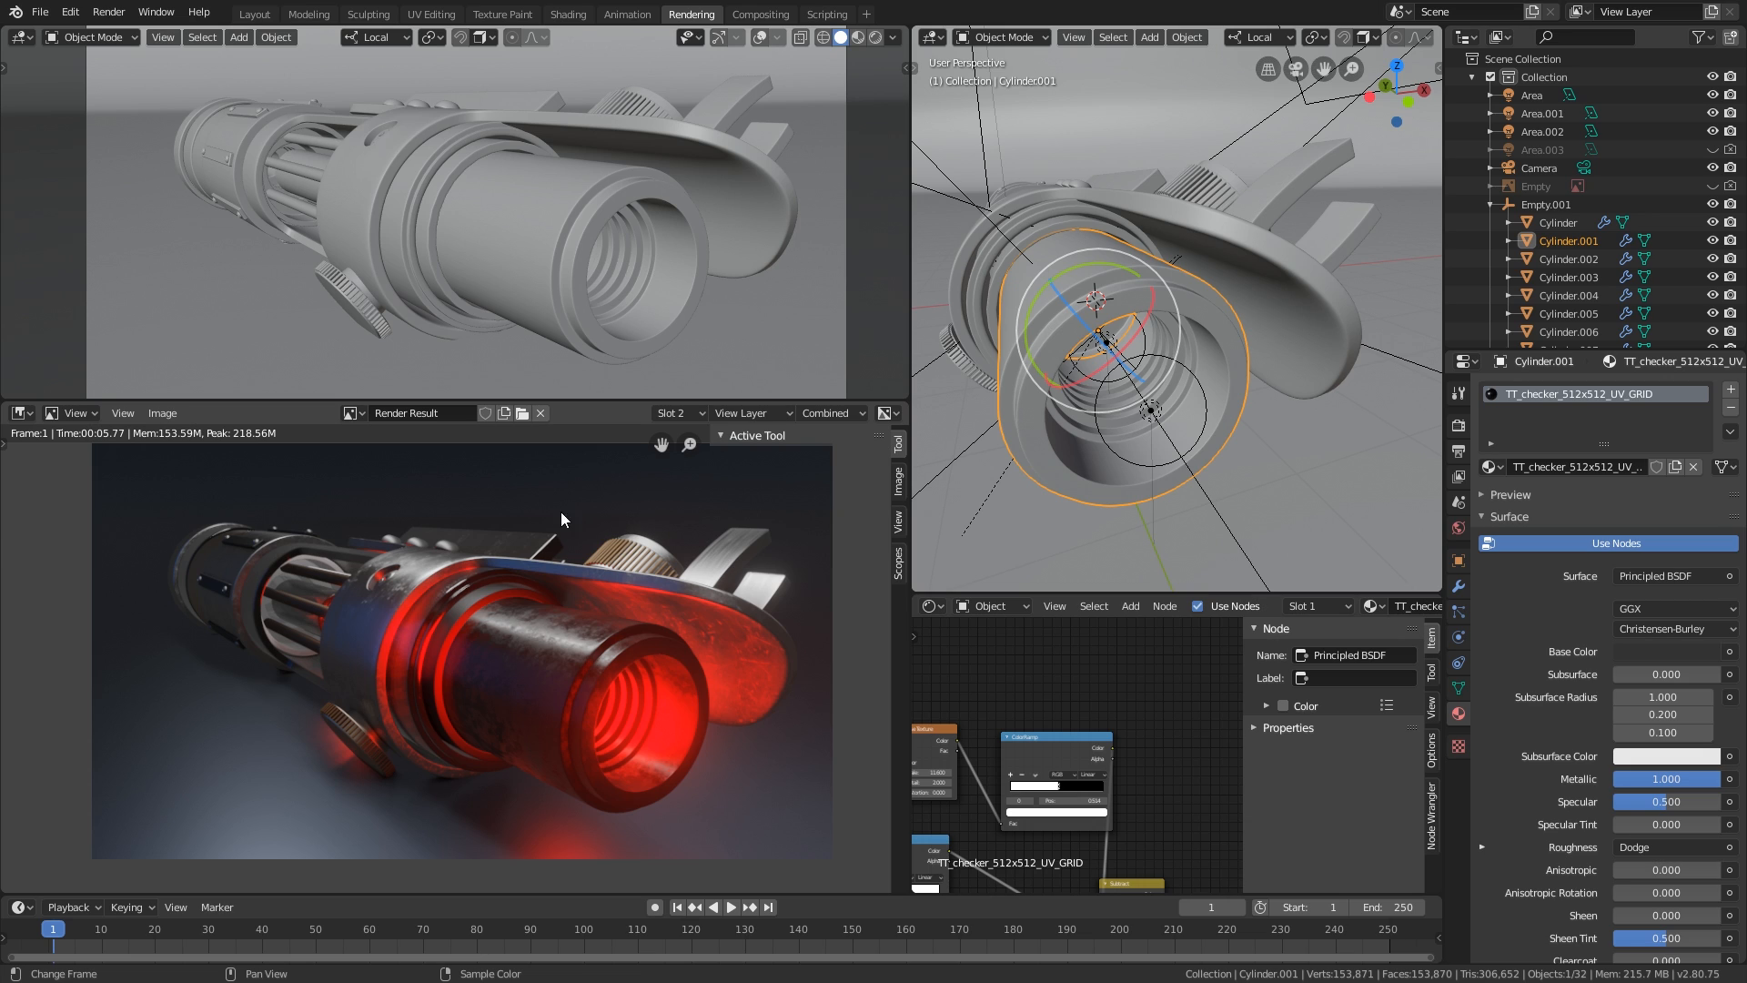
mouse_move(530, 680)
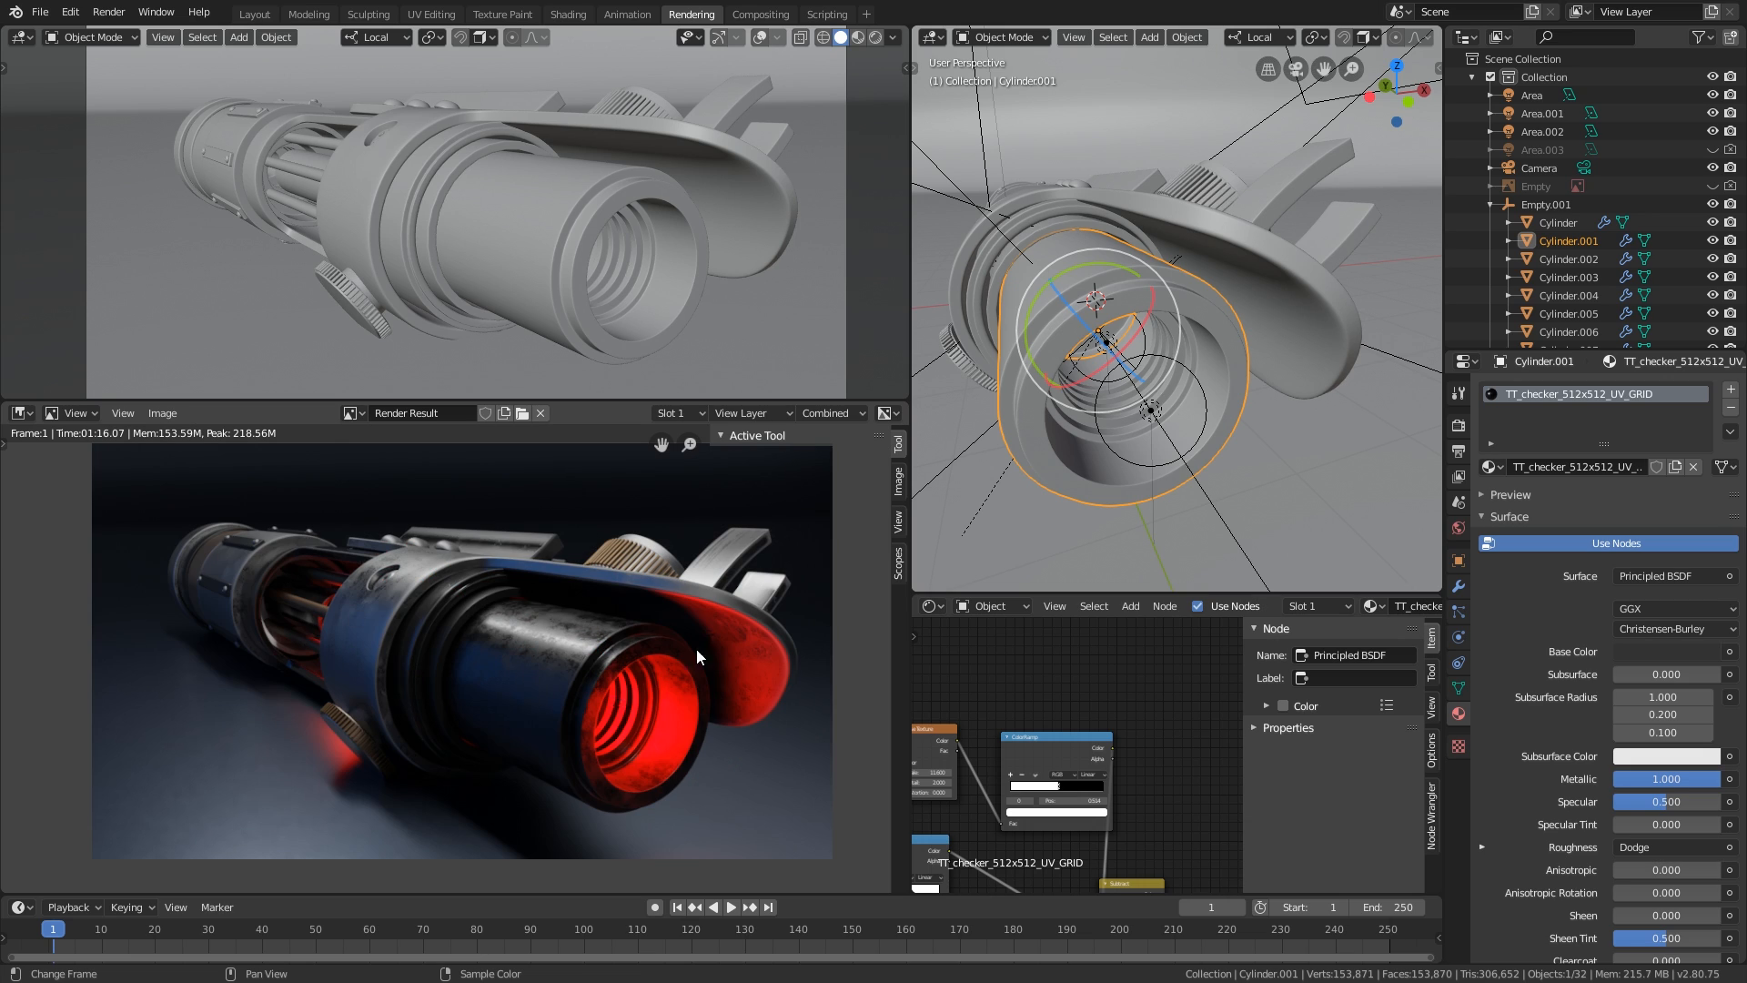
mouse_move(673, 685)
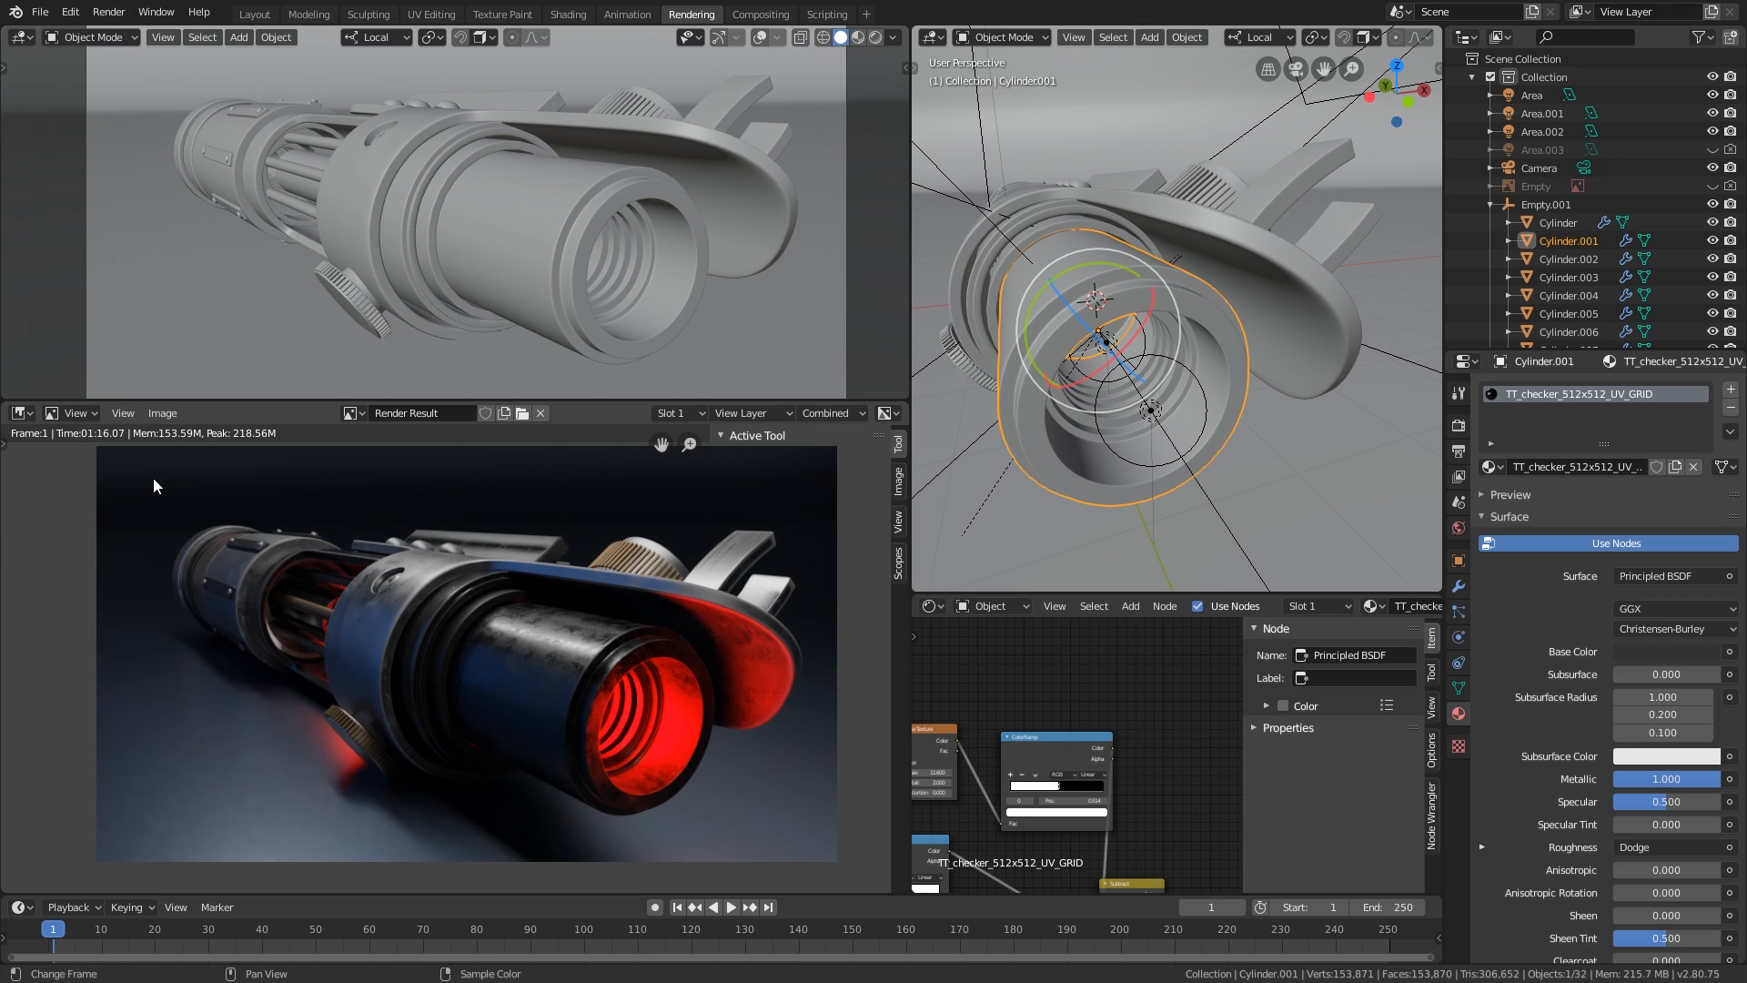
mouse_move(95, 448)
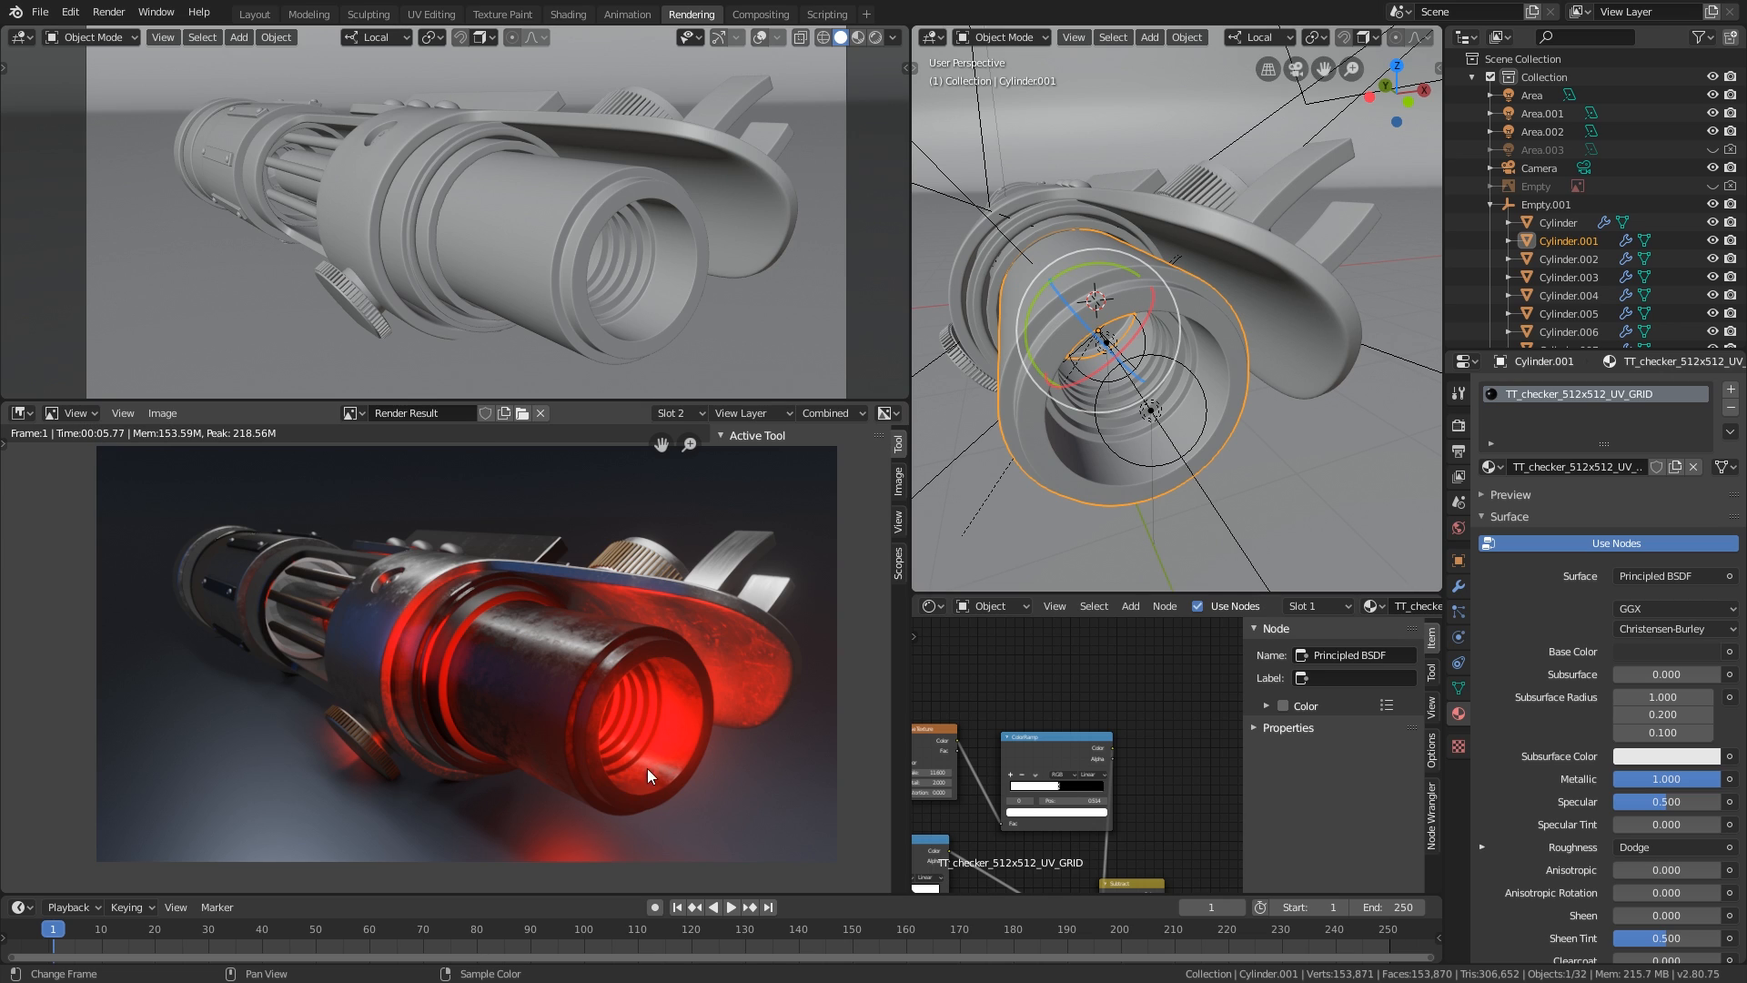
mouse_move(657, 738)
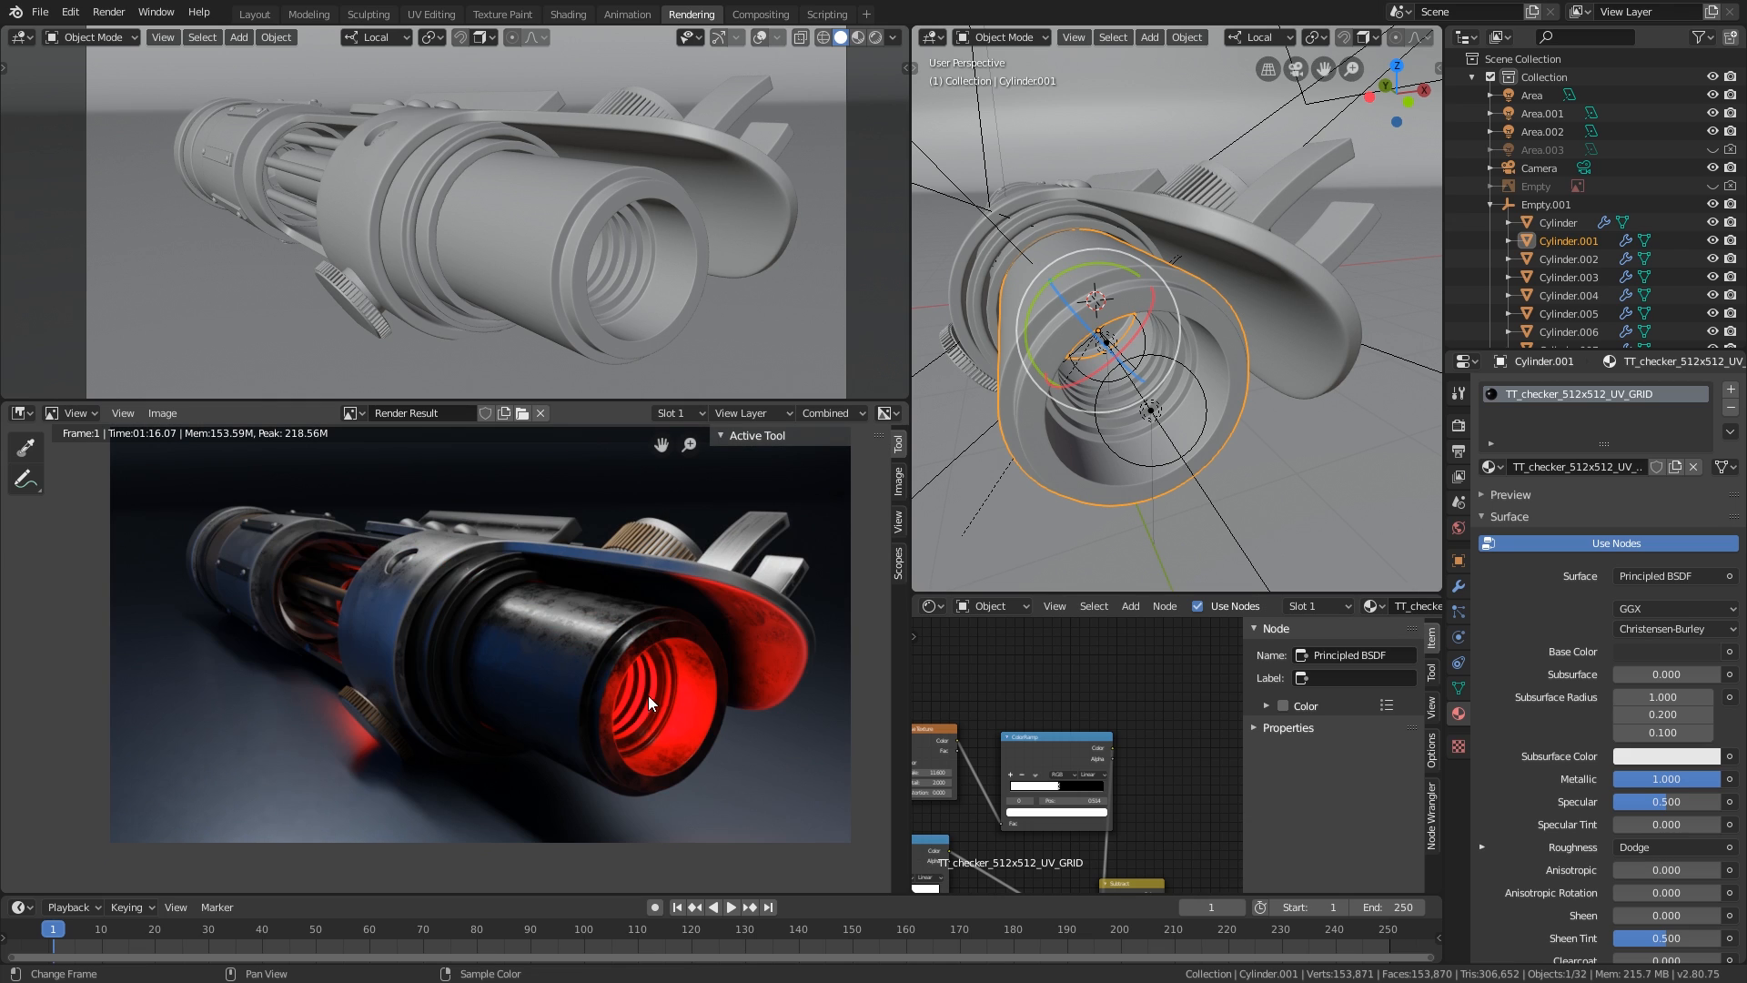
mouse_move(452, 650)
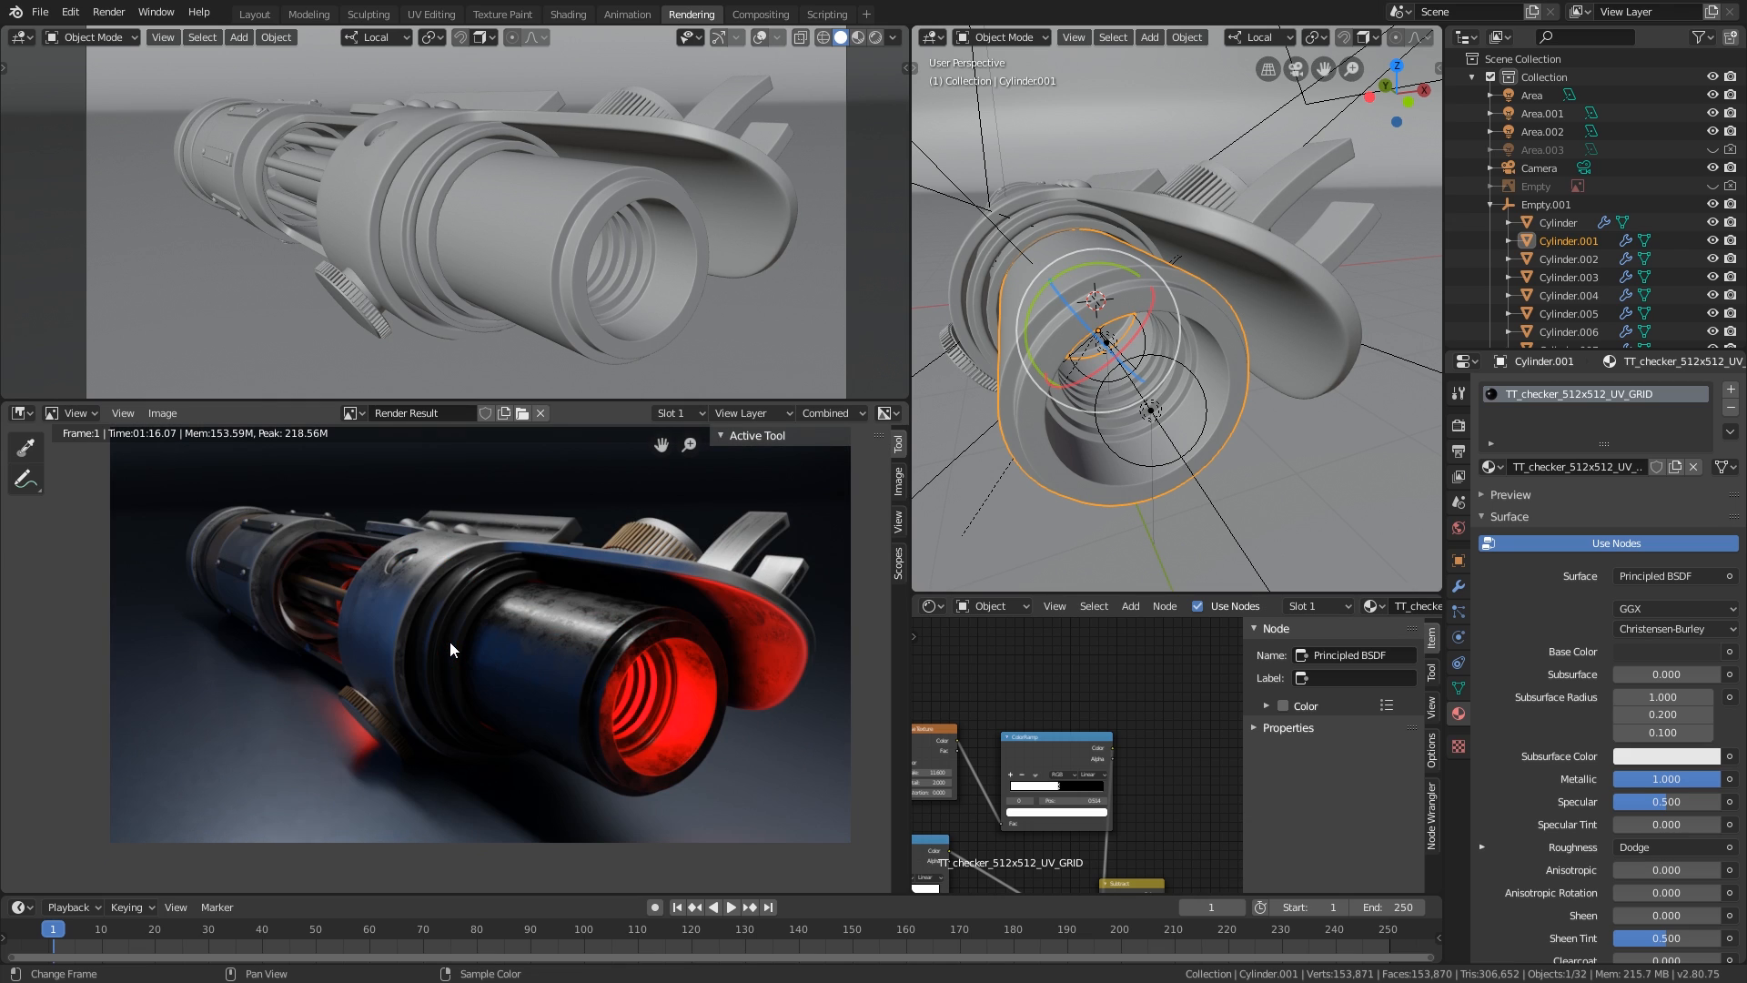
click(676, 413)
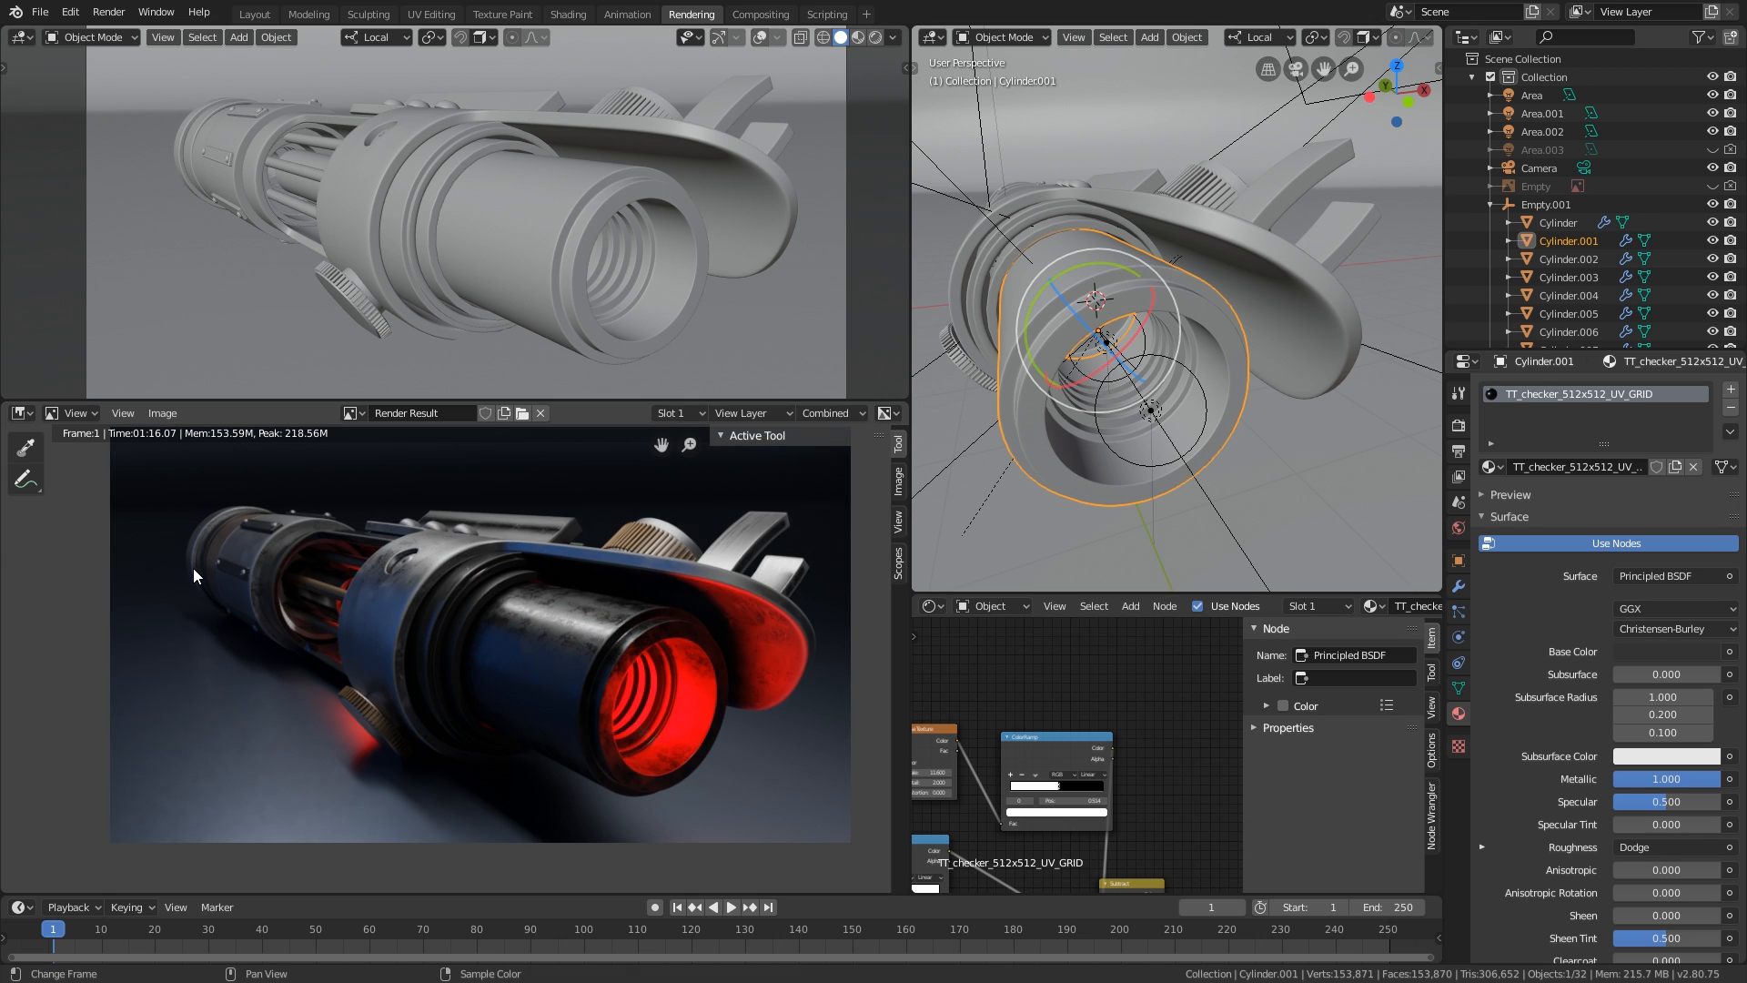
mouse_move(404, 714)
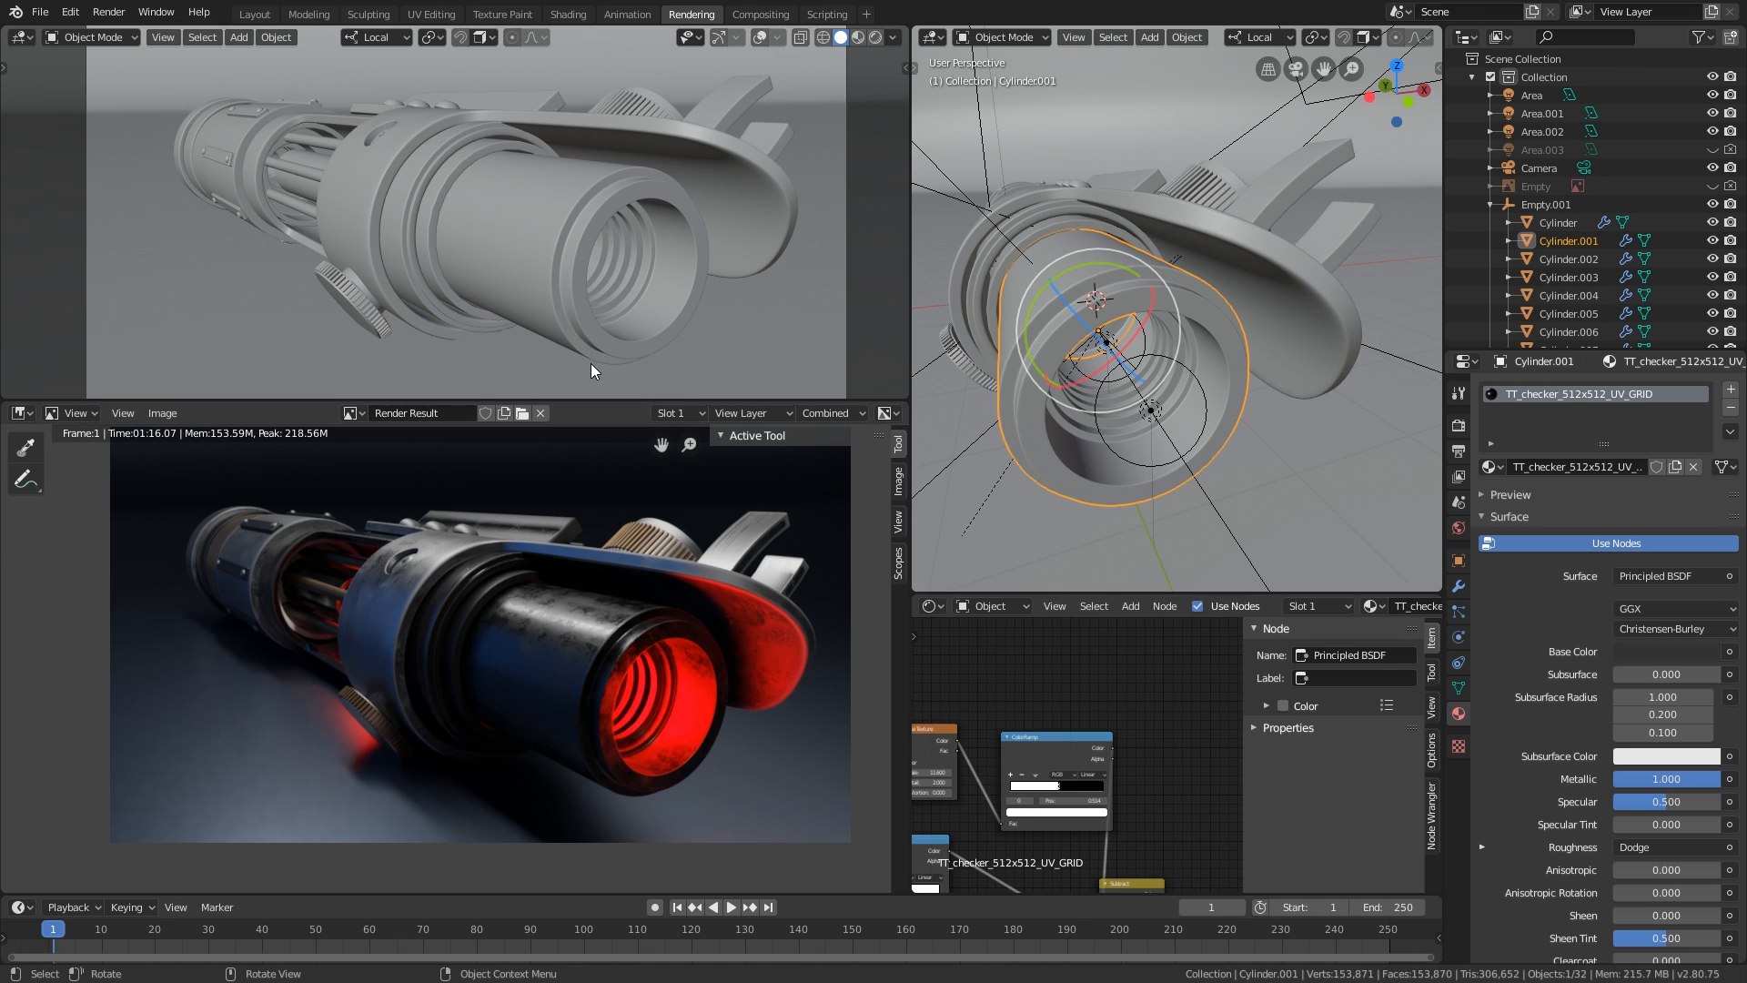
mouse_move(627, 391)
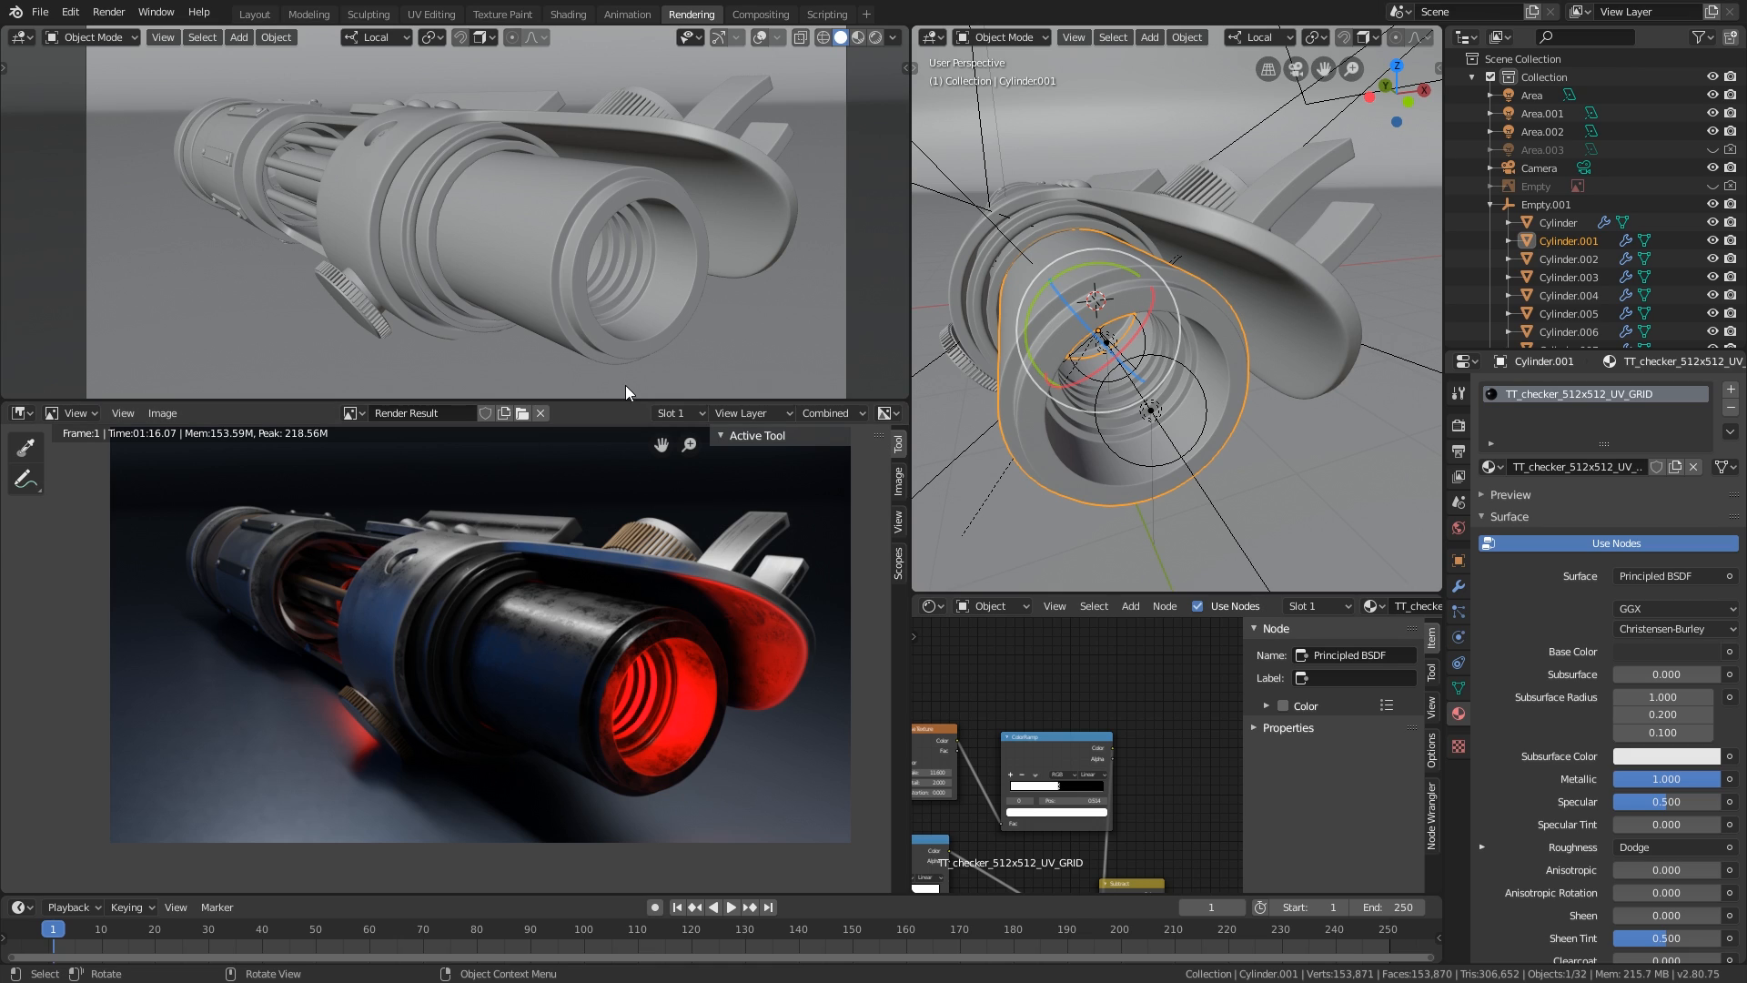
mouse_move(627, 391)
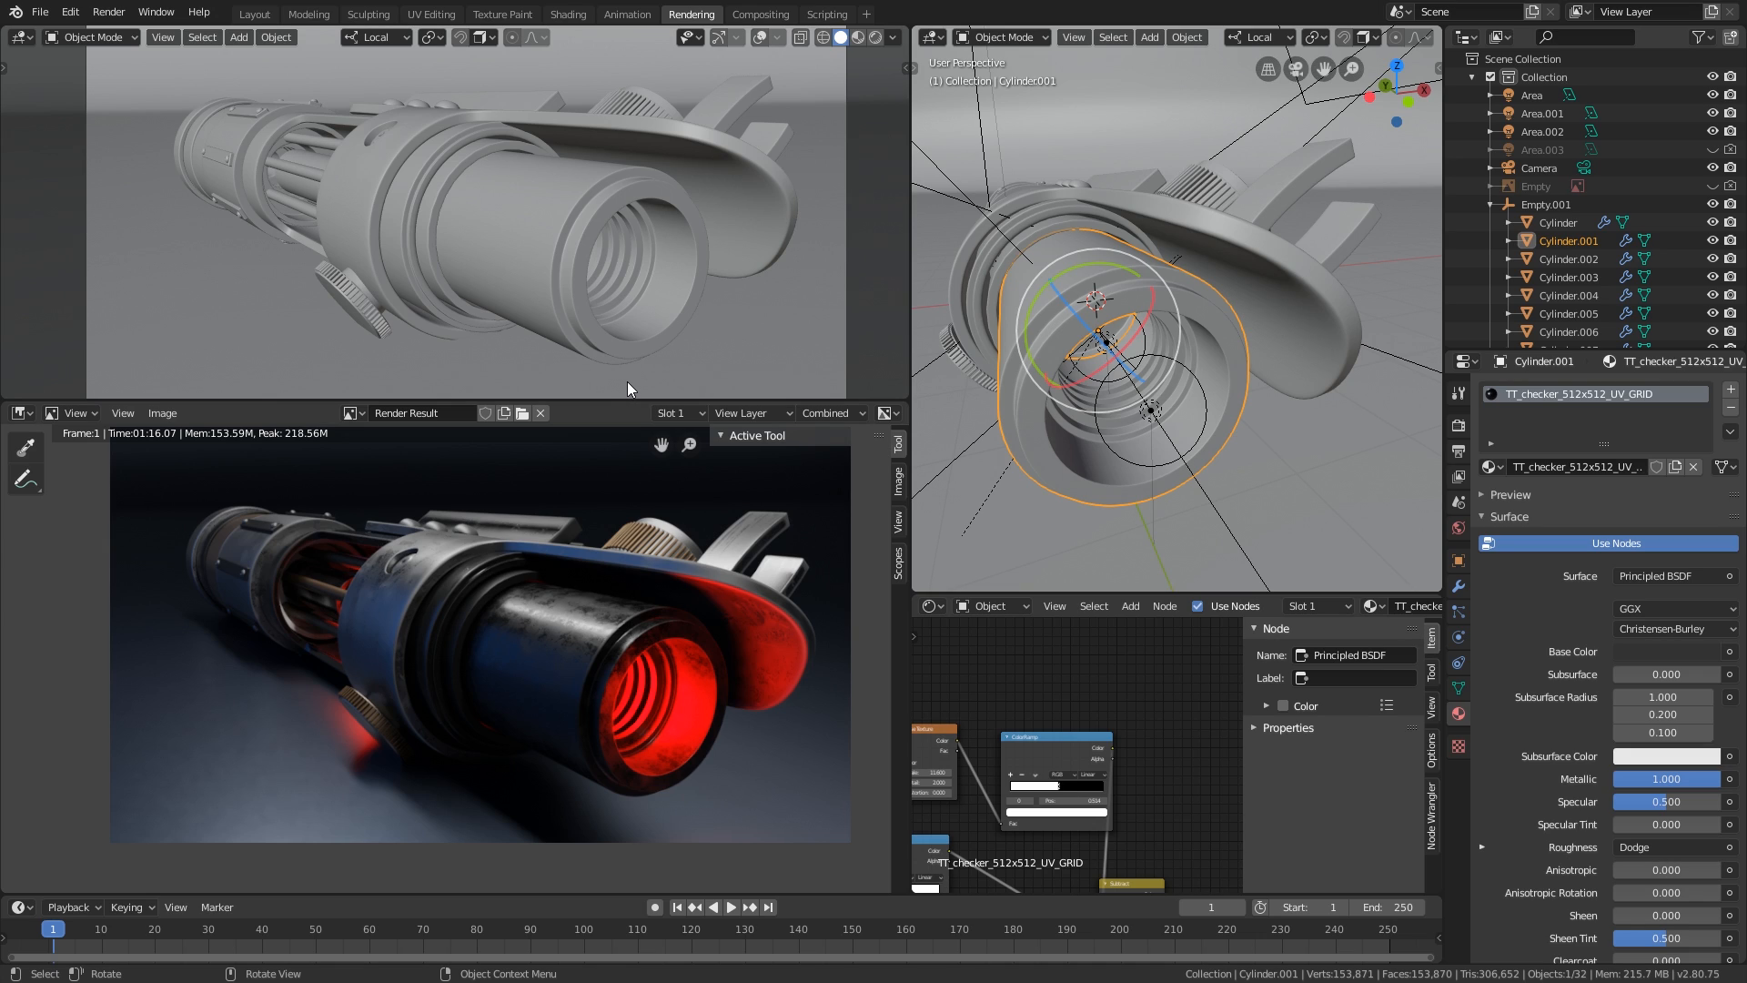
mouse_move(635, 379)
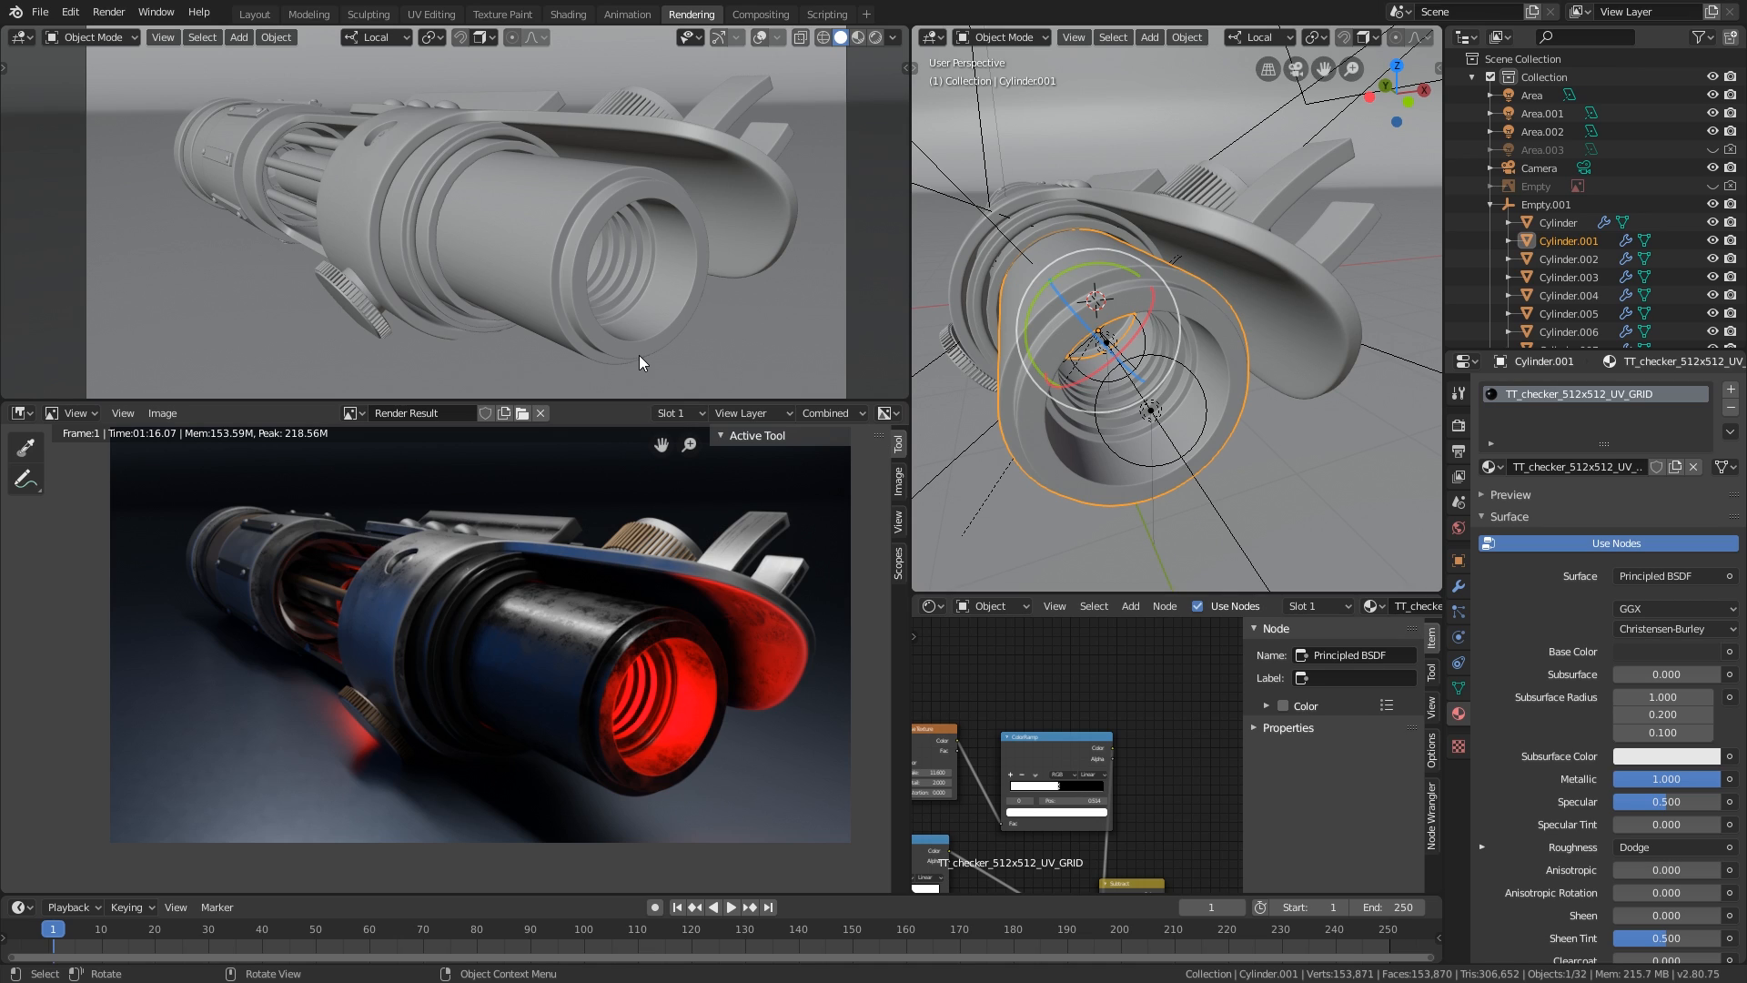
mouse_move(661, 278)
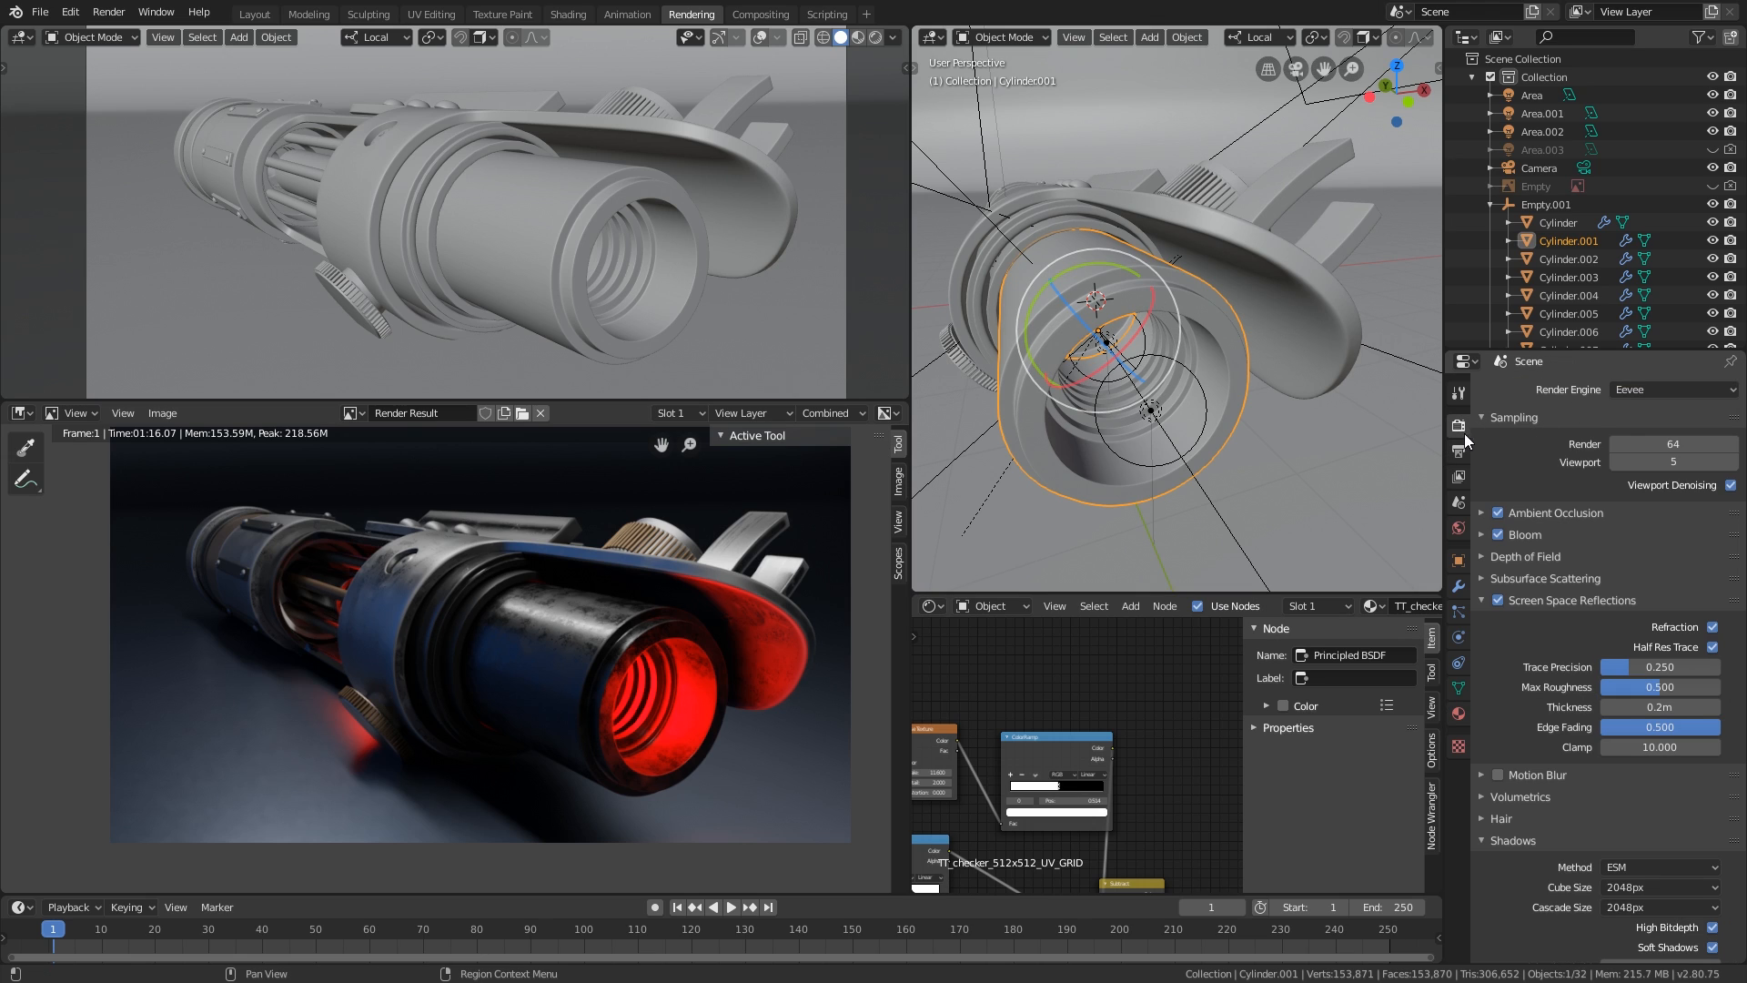
Step: Show the hilt in rendered preview and set the cylinder material's metallic value to zero
click(1669, 389)
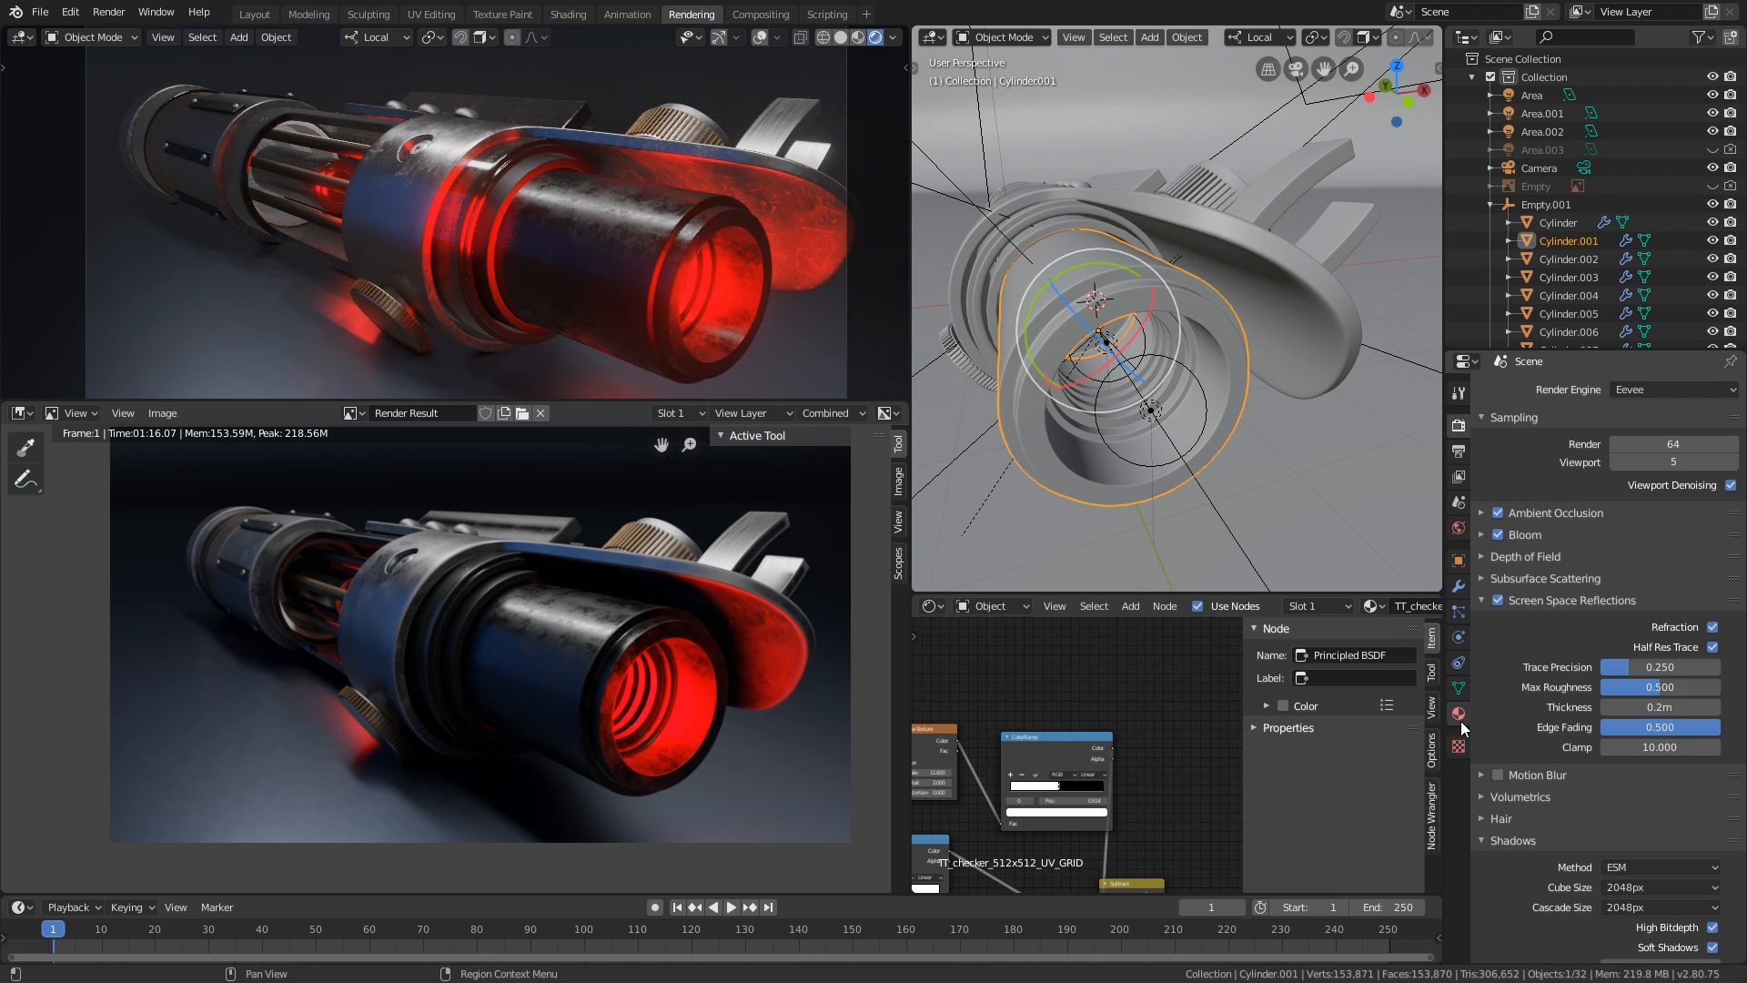
click(1455, 714)
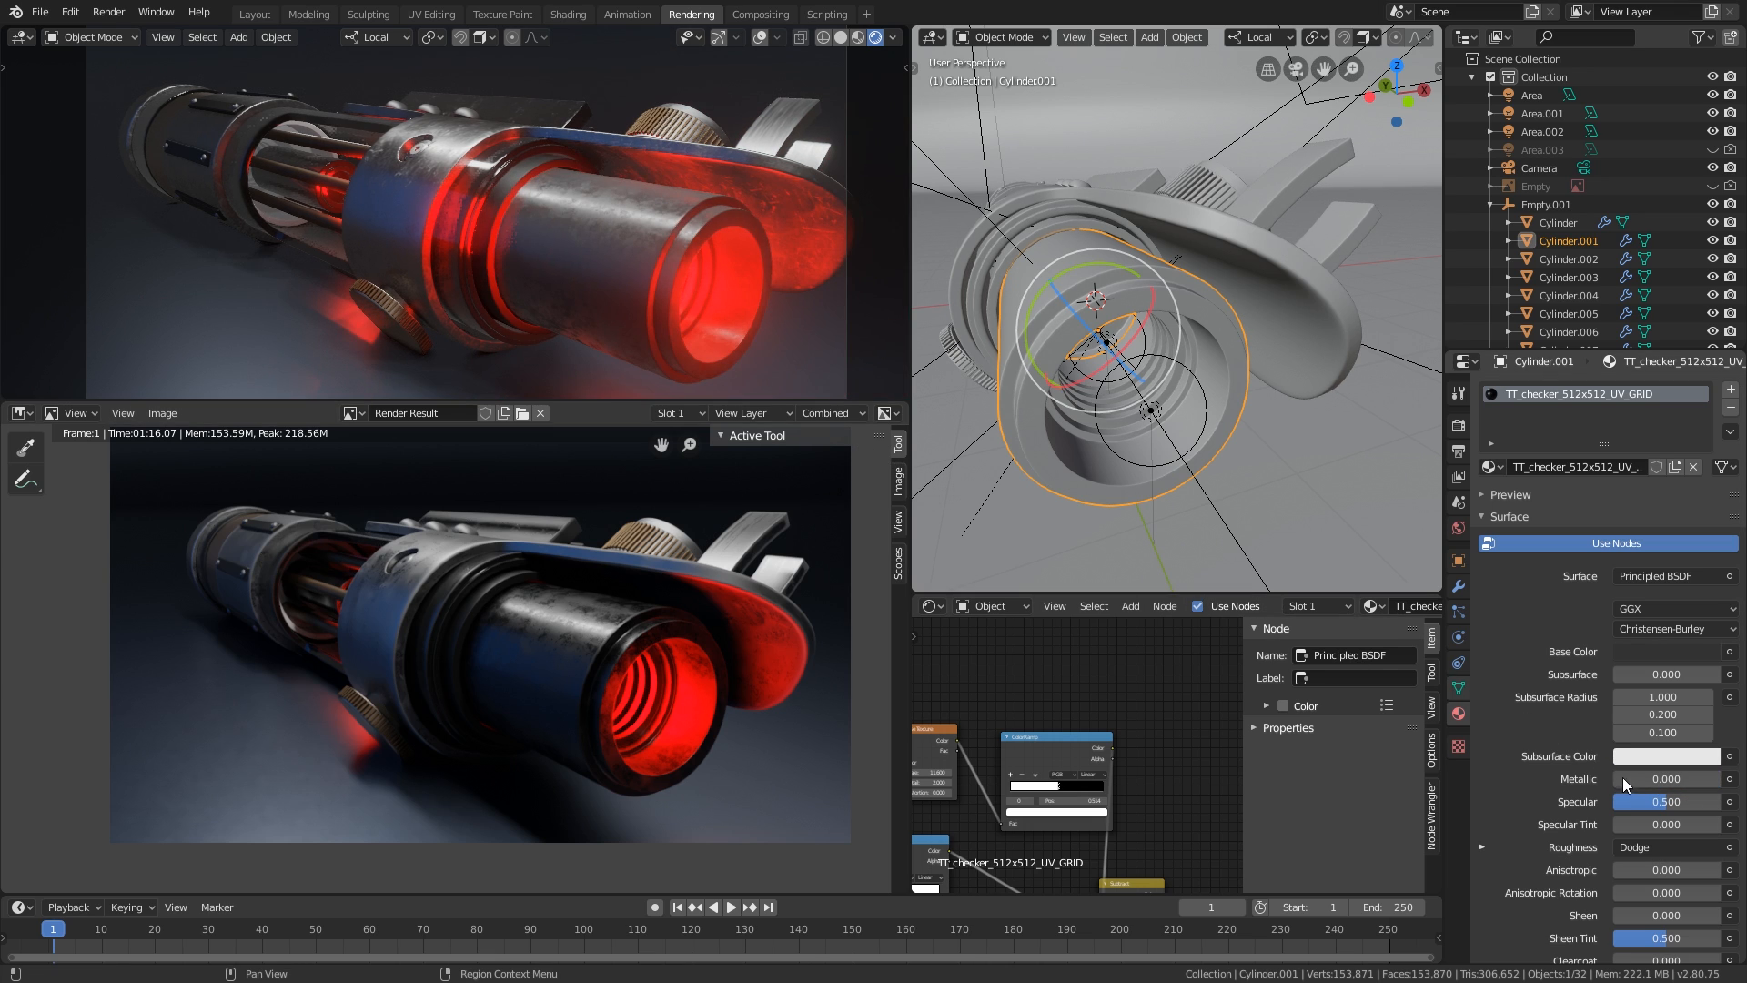
click(1666, 778)
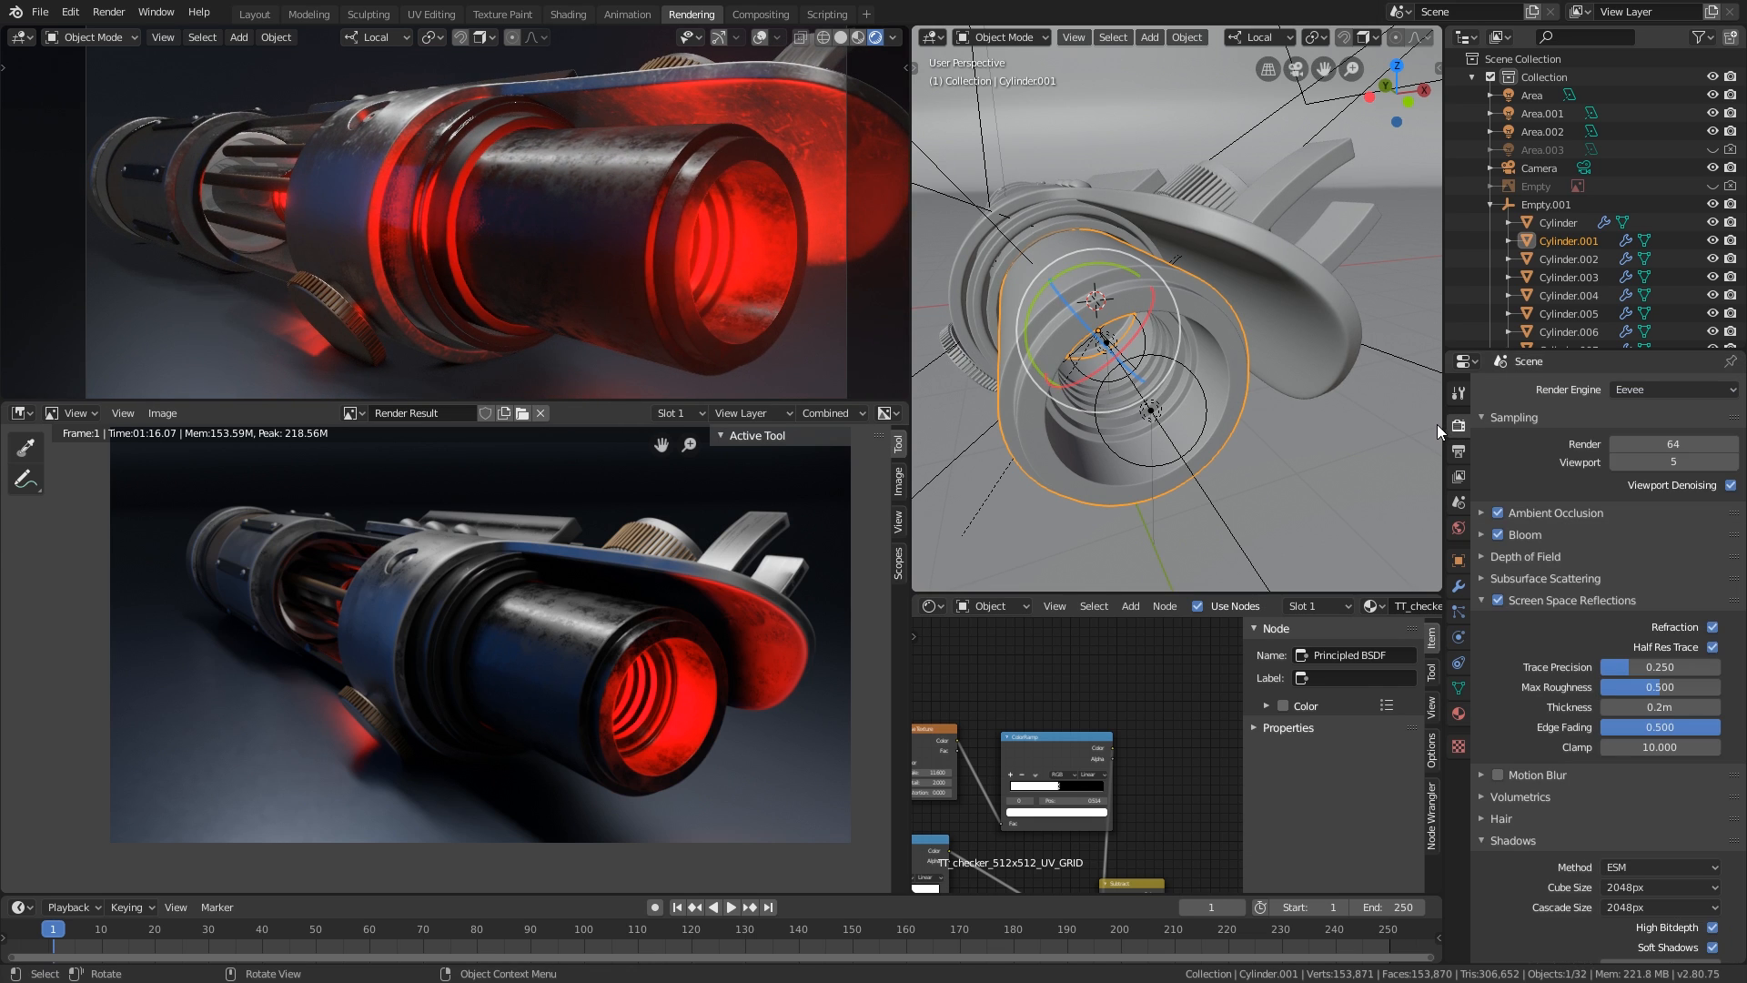
mouse_move(1401, 432)
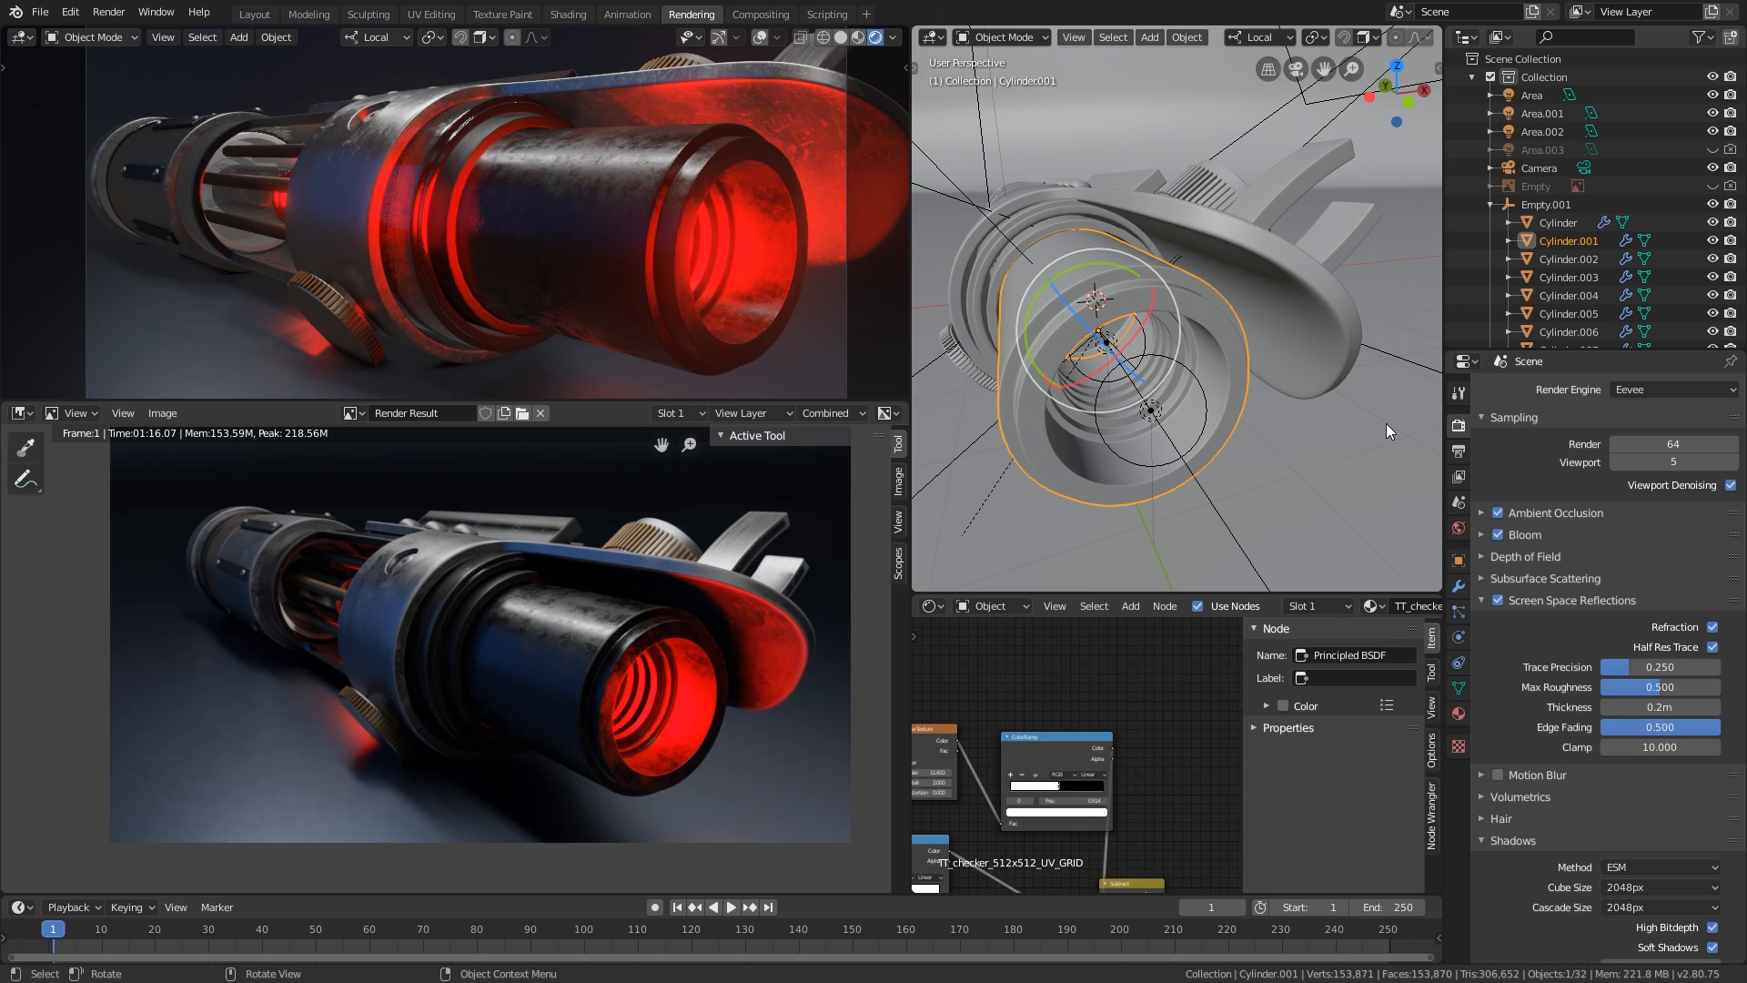
mouse_move(1394, 432)
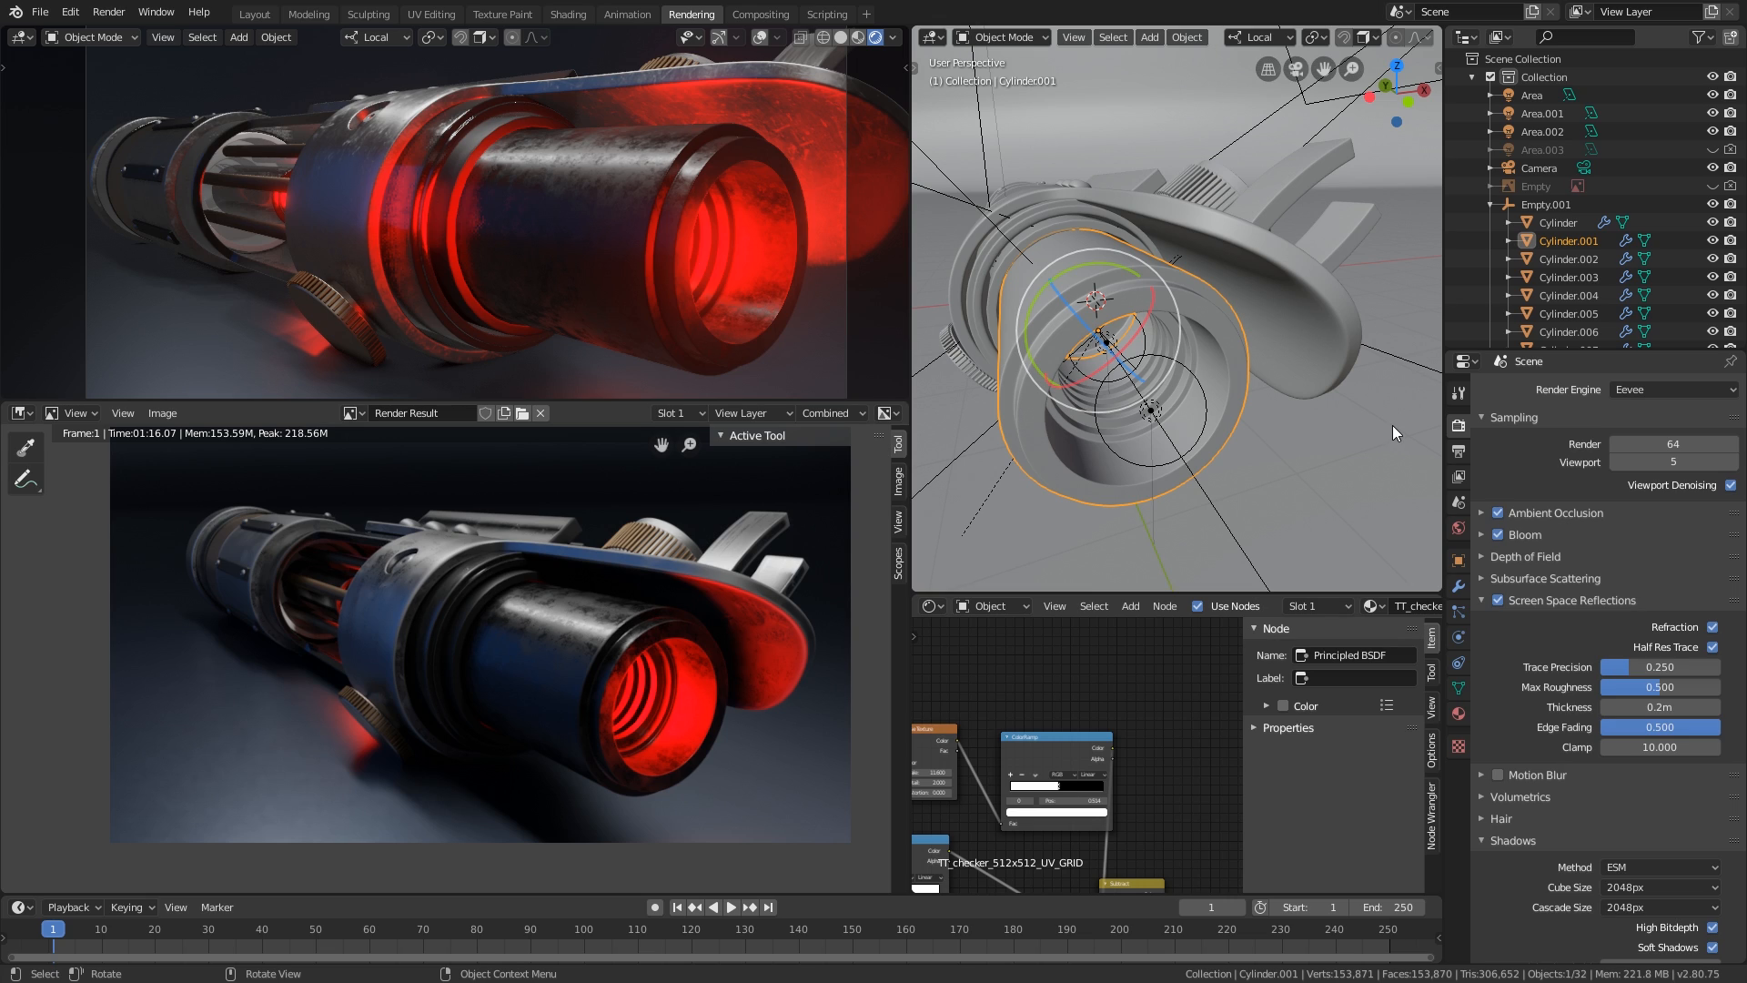
mouse_move(669, 292)
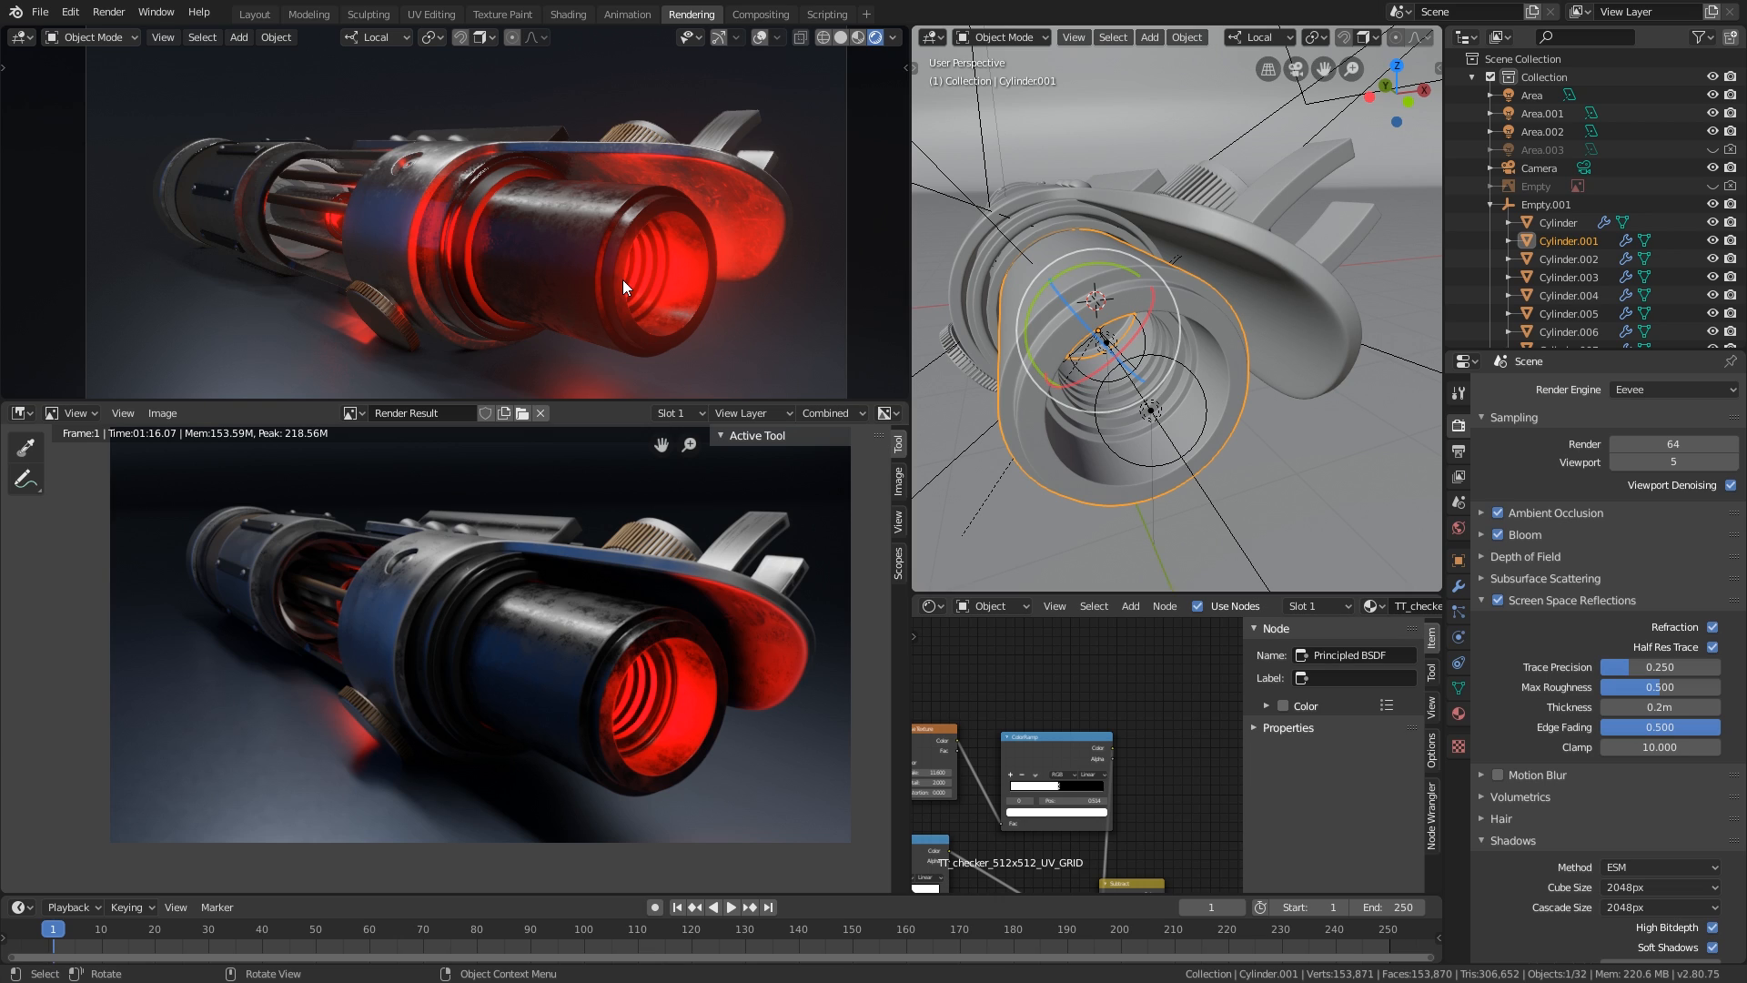
mouse_move(618, 282)
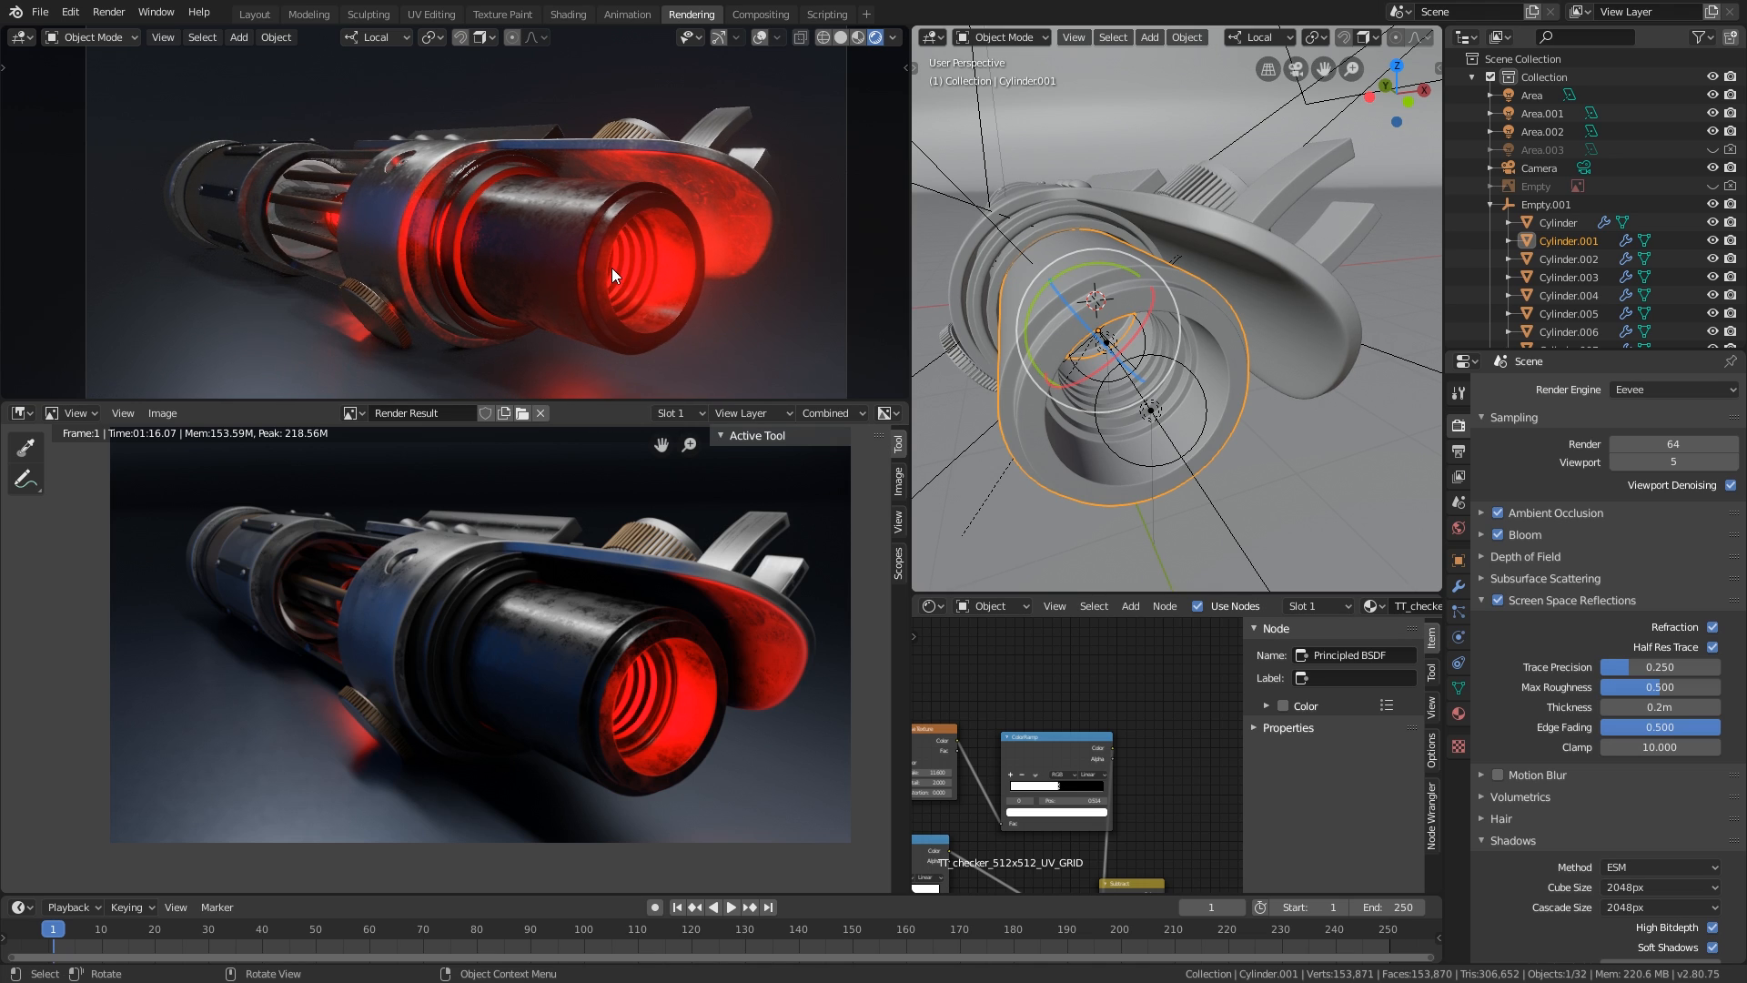
mouse_move(589, 272)
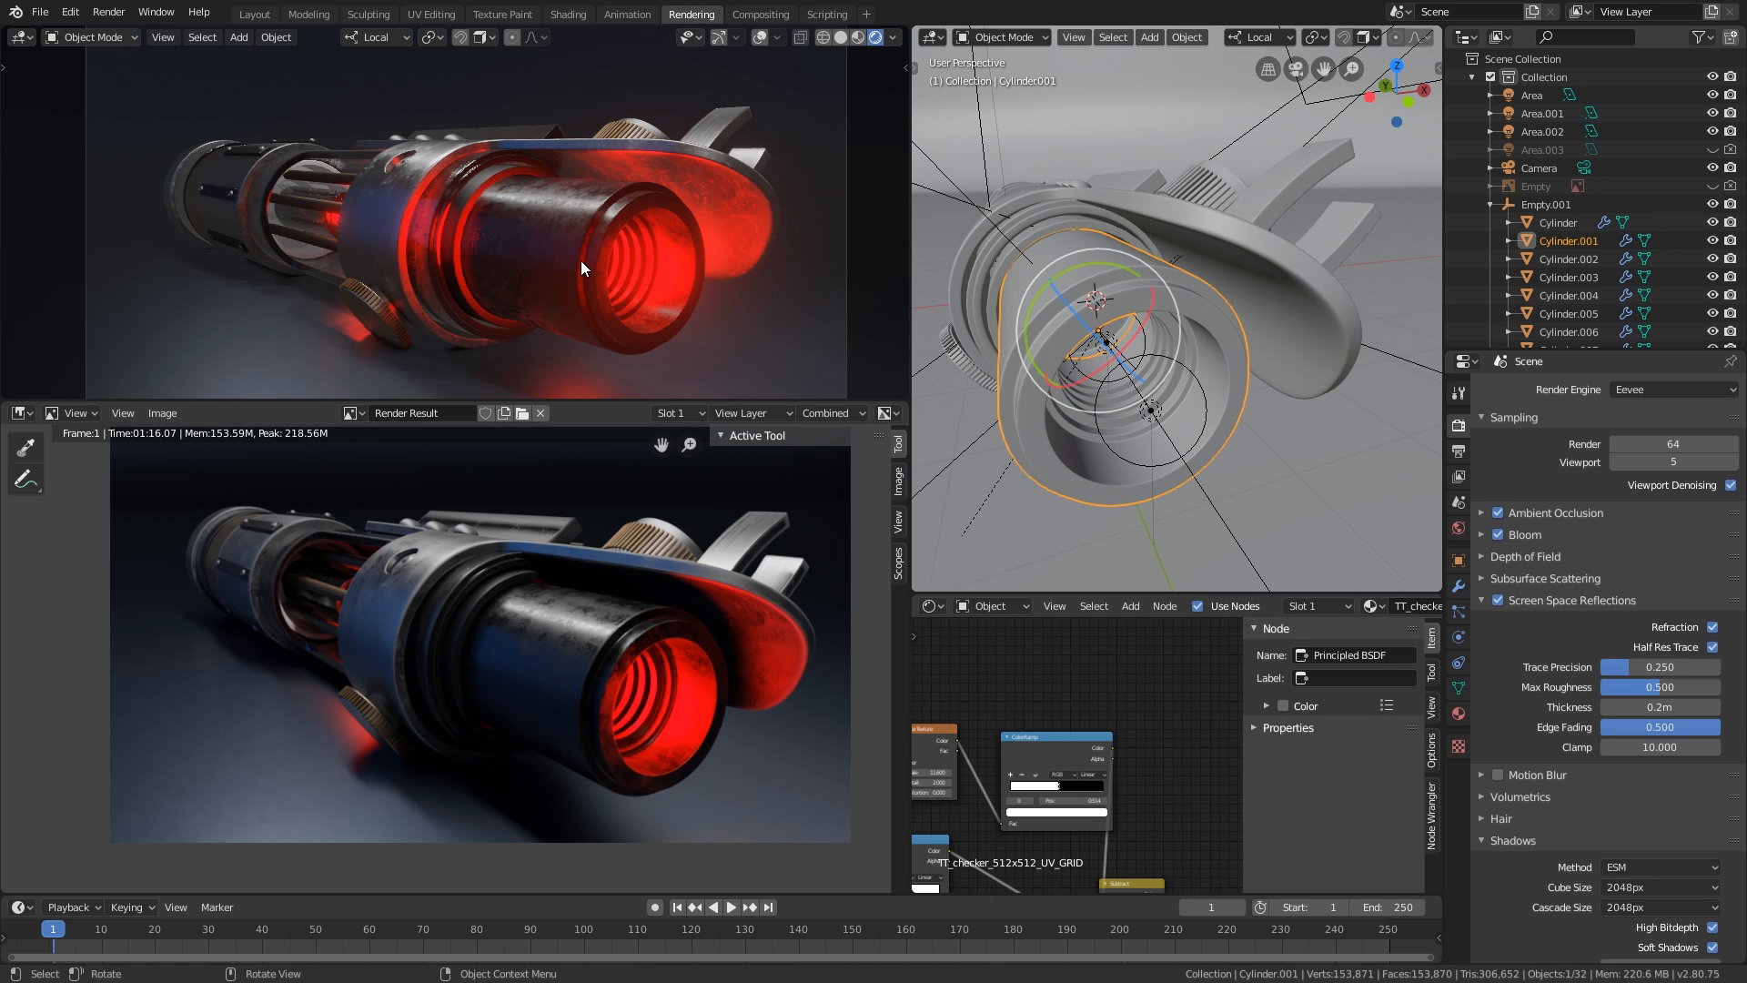
mouse_move(575, 258)
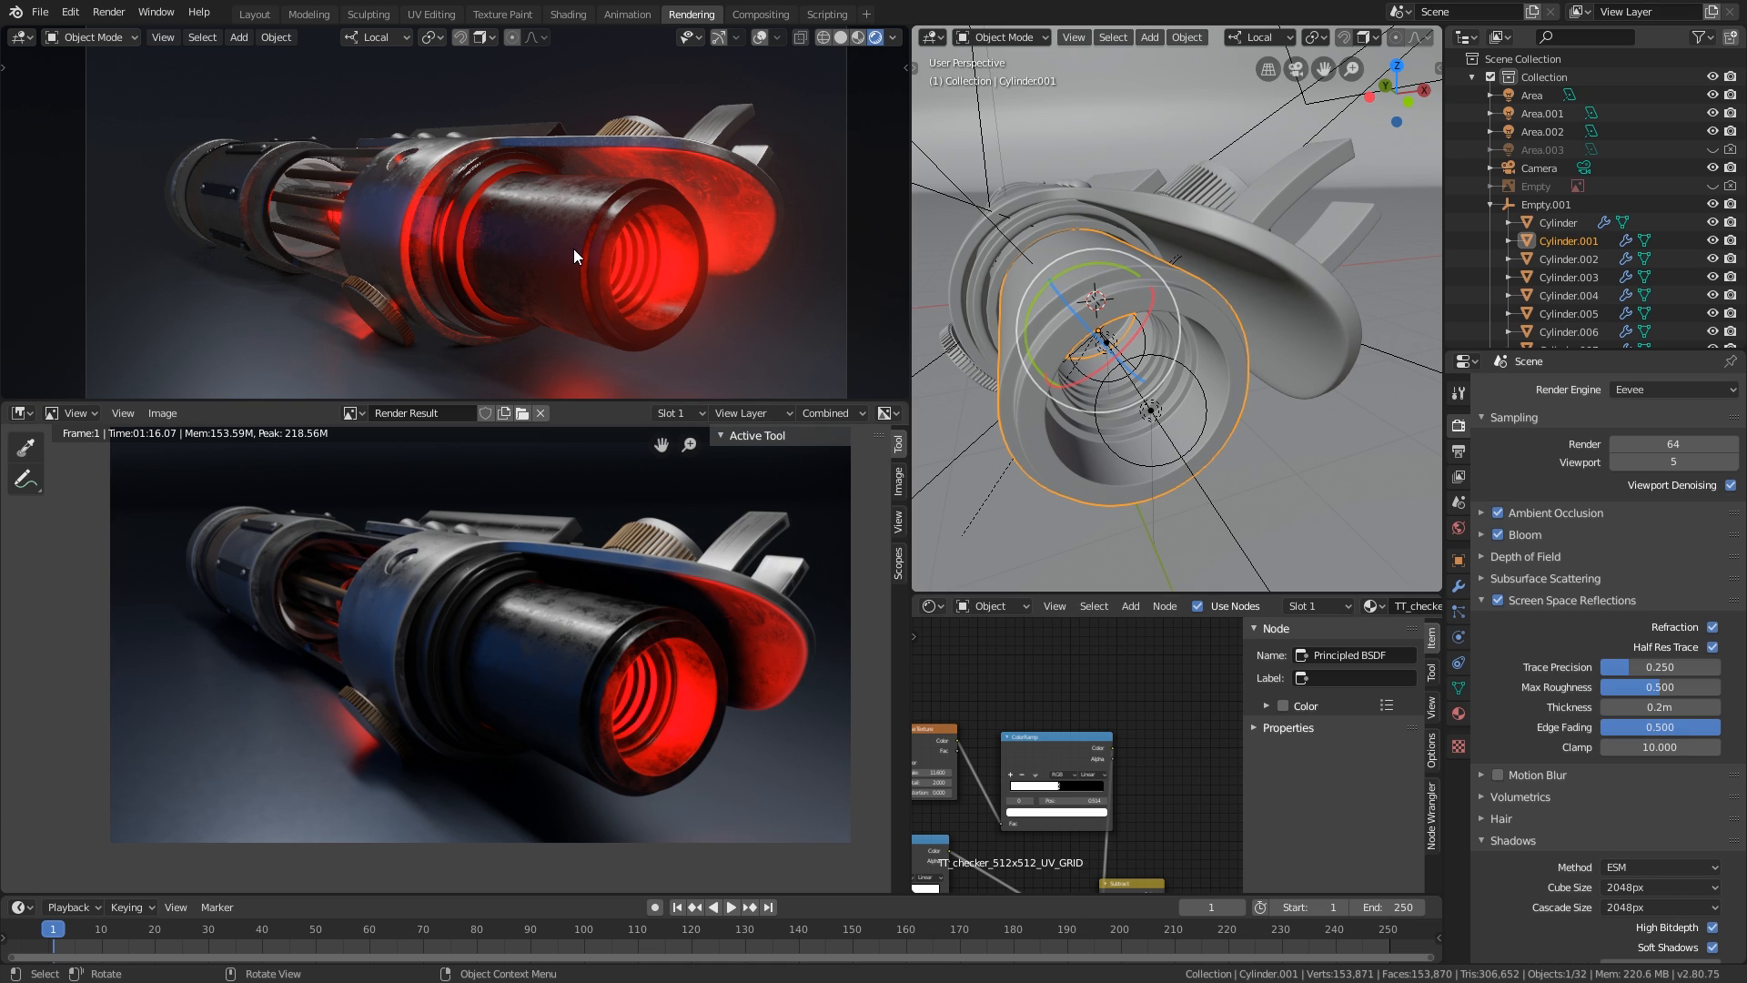
mouse_move(565, 243)
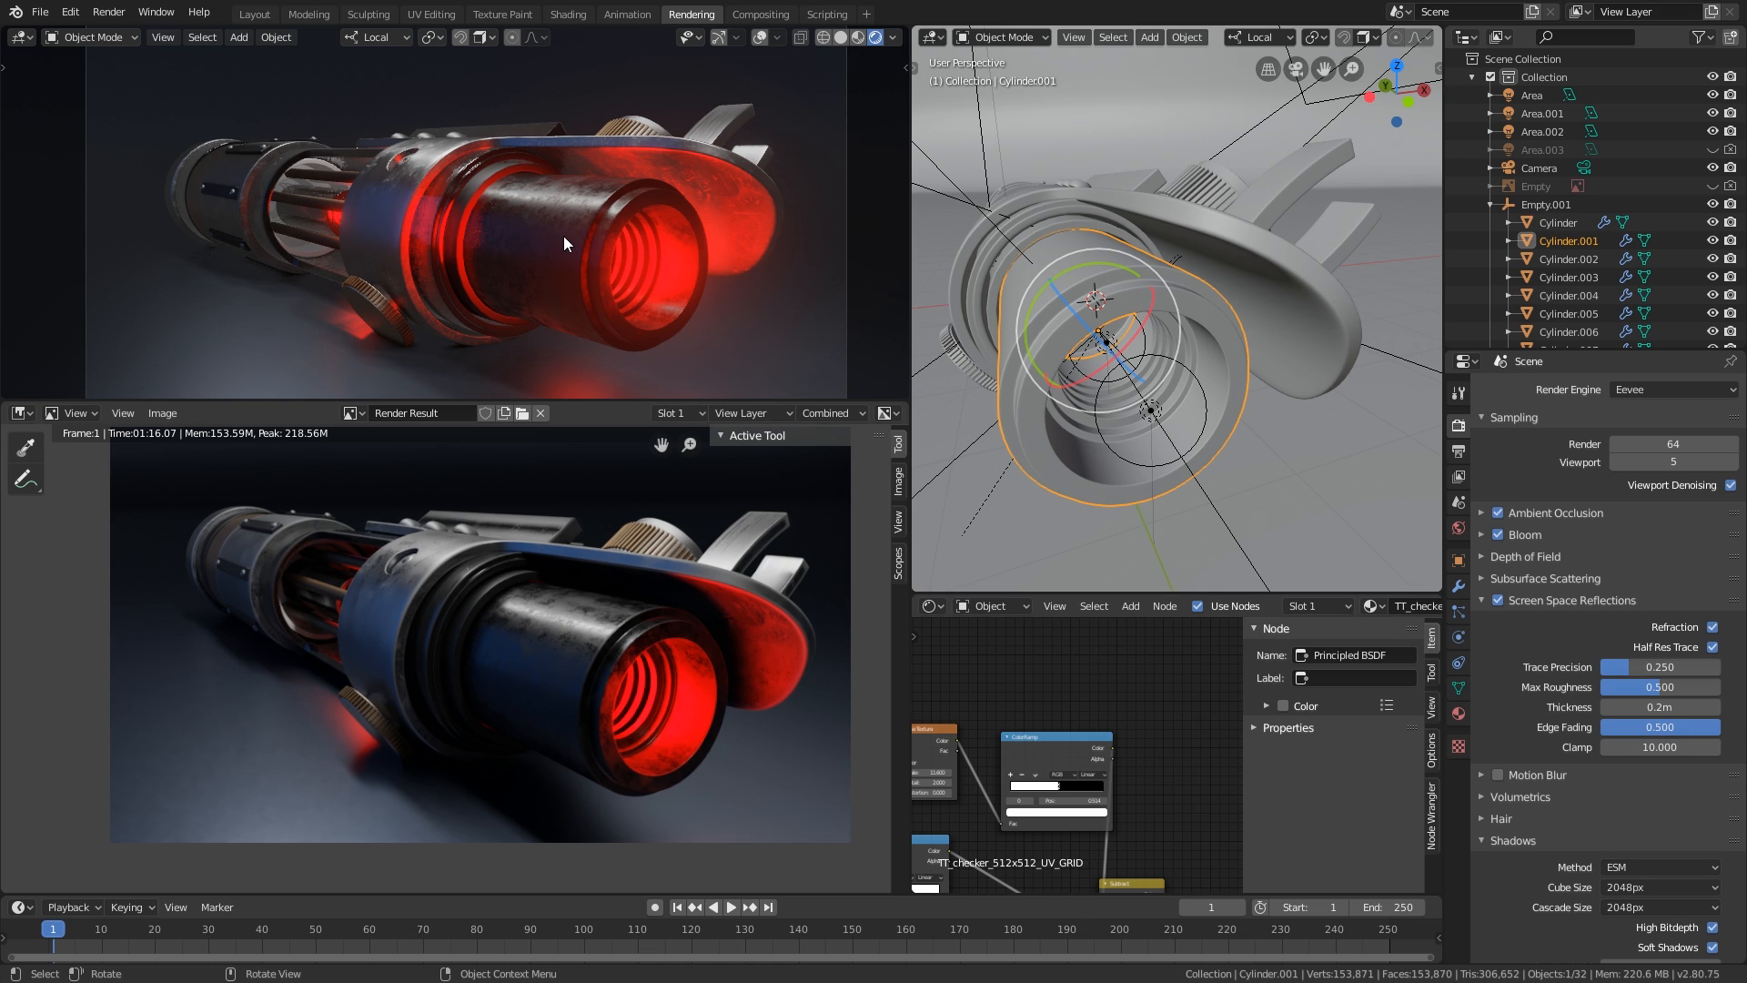
mouse_move(577, 245)
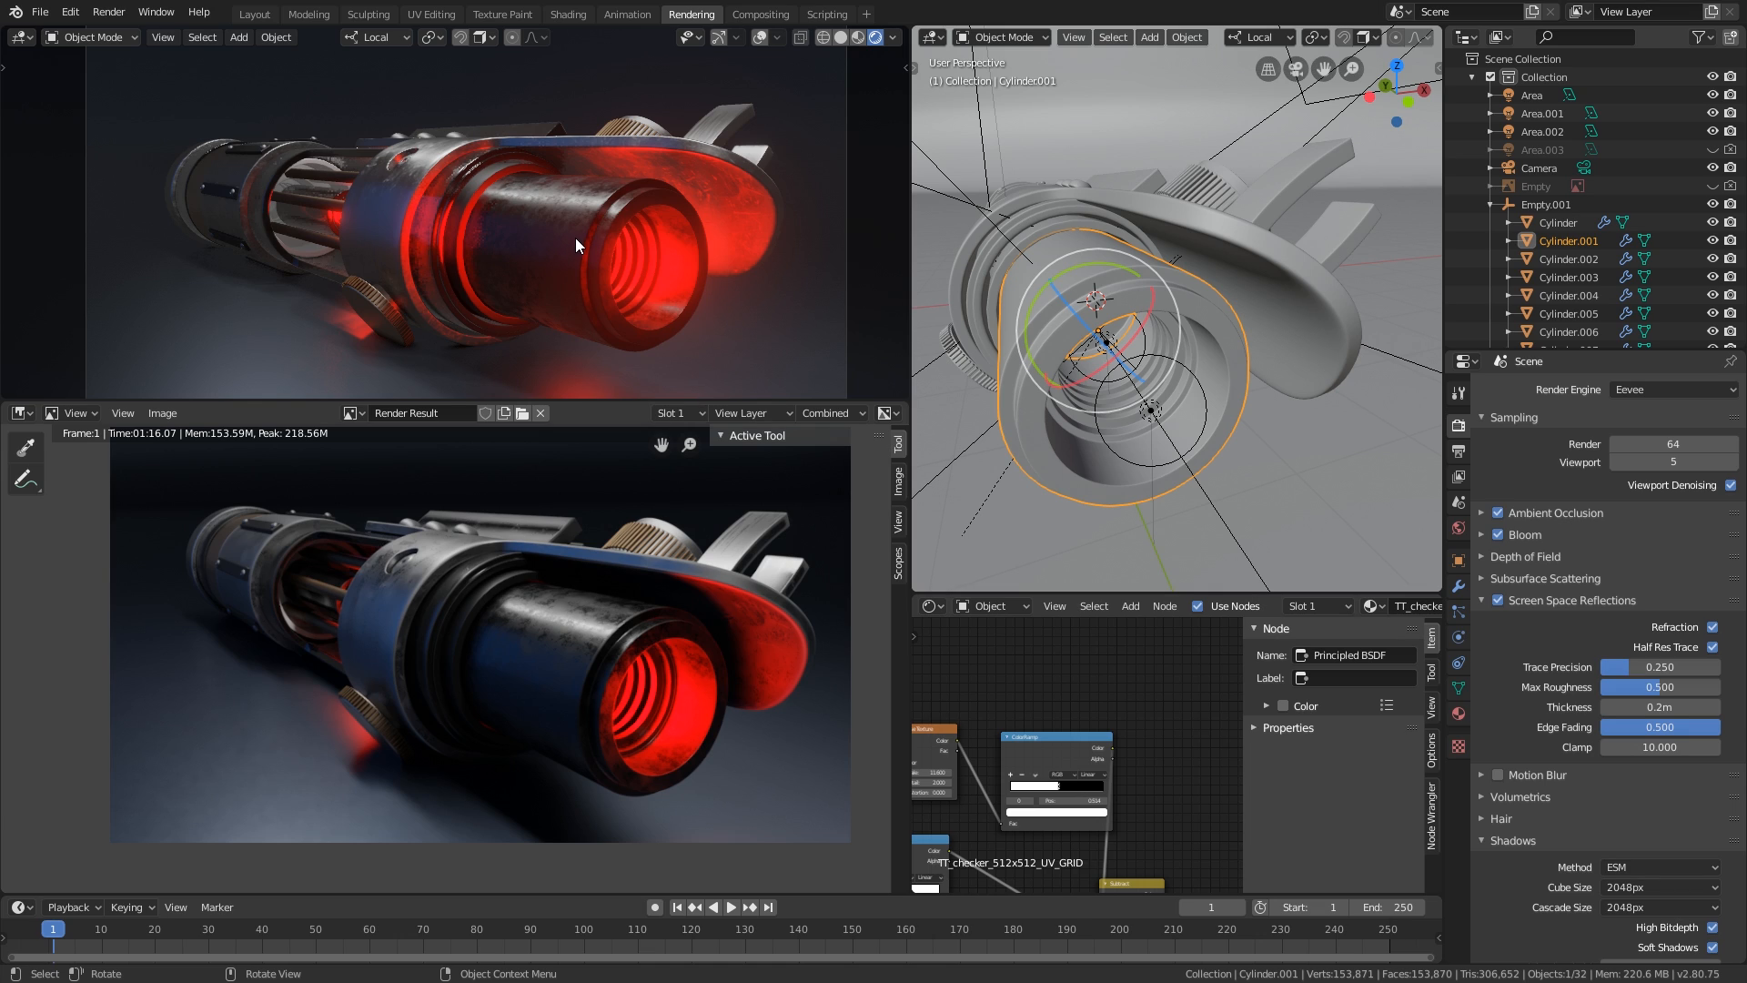
mouse_move(568, 242)
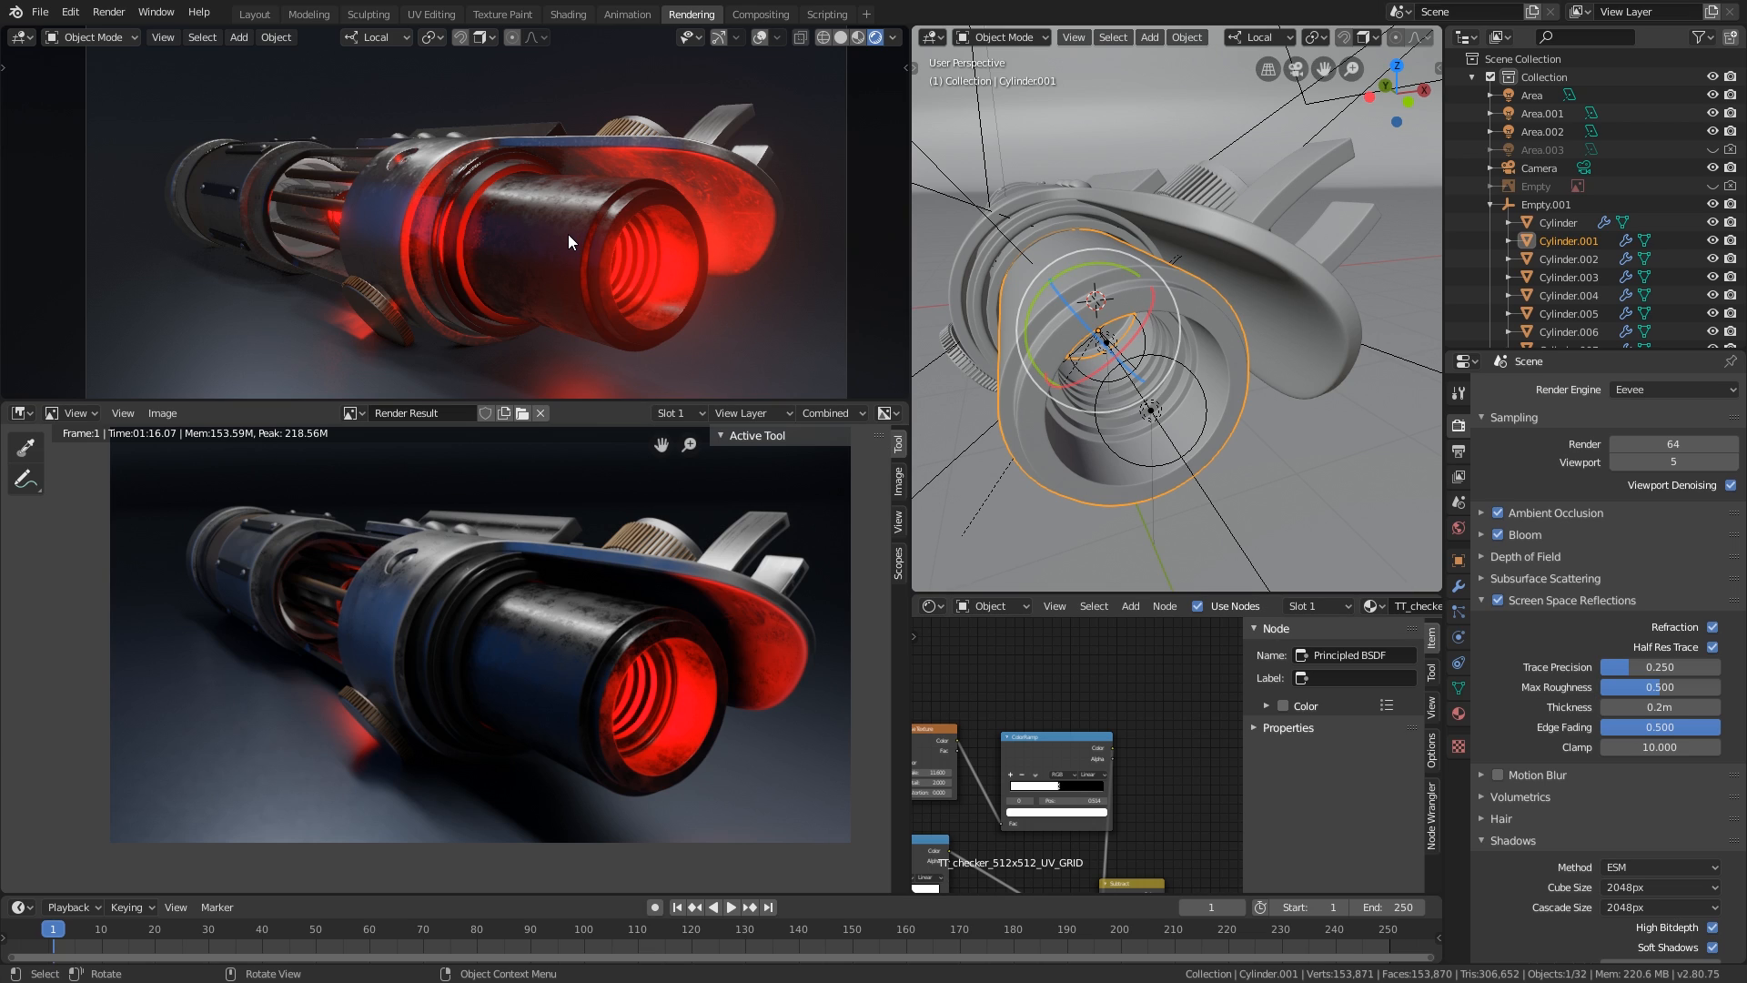
mouse_move(564, 239)
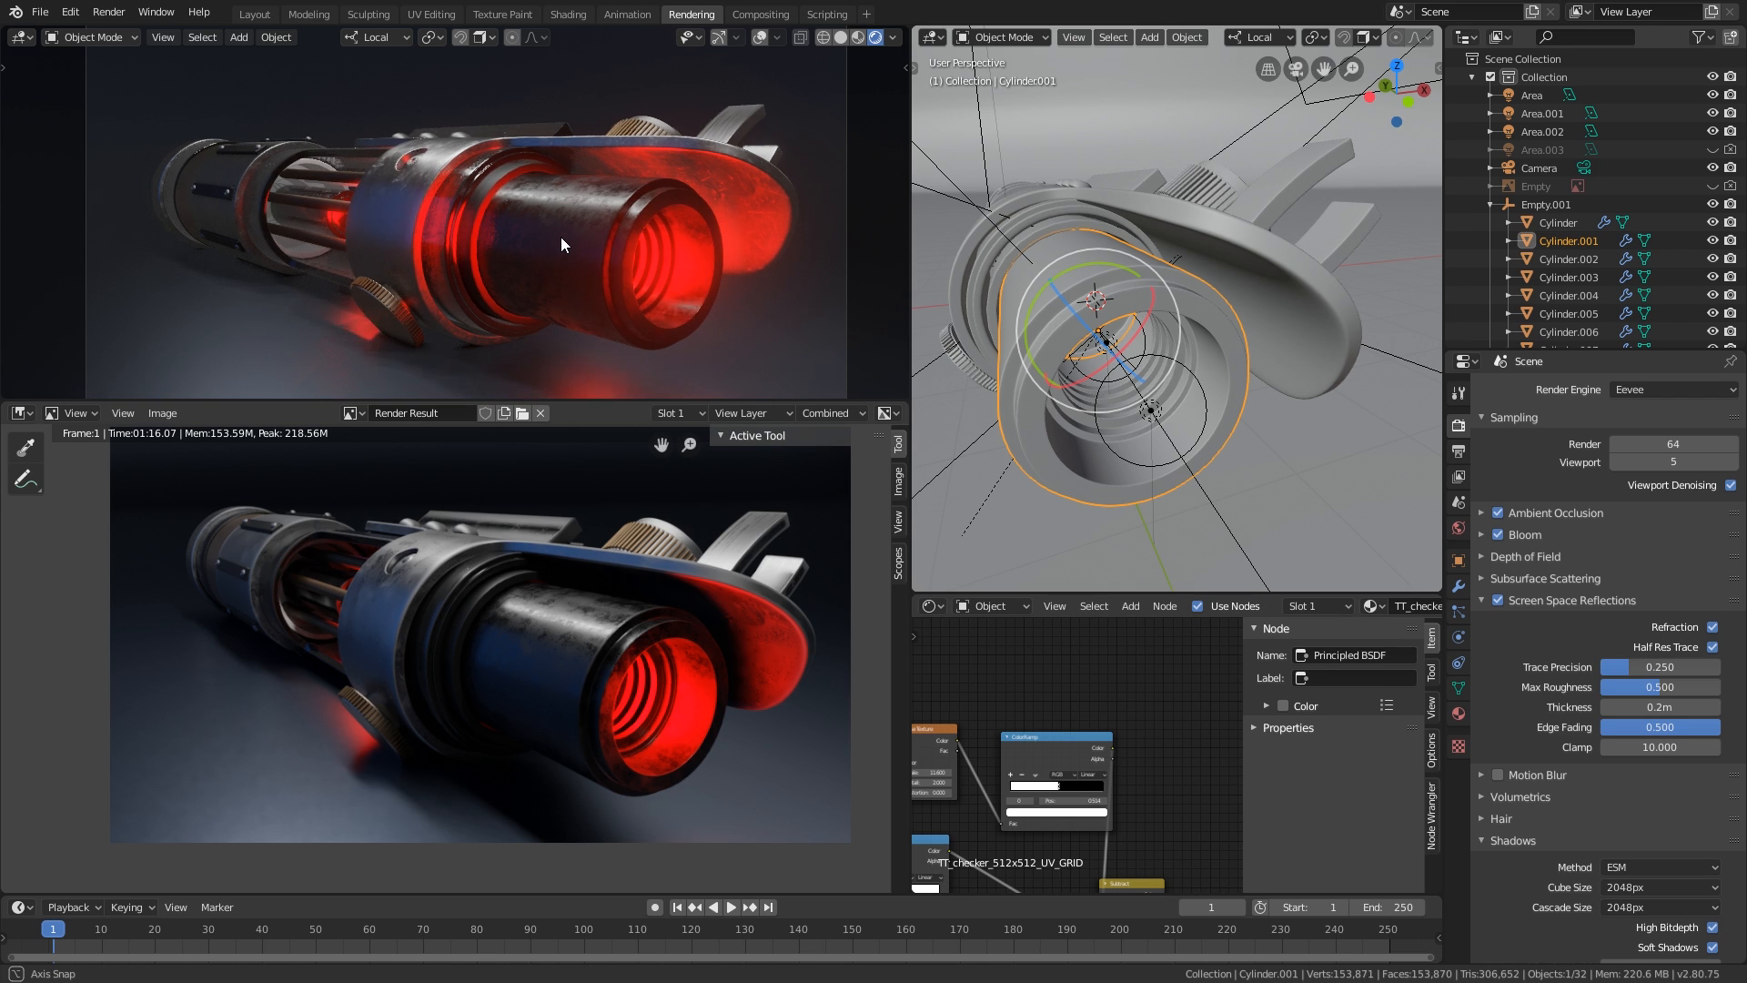
Step: Set the render engine to Cycles, then pause the grainy path-traced viewport preview
click(1672, 388)
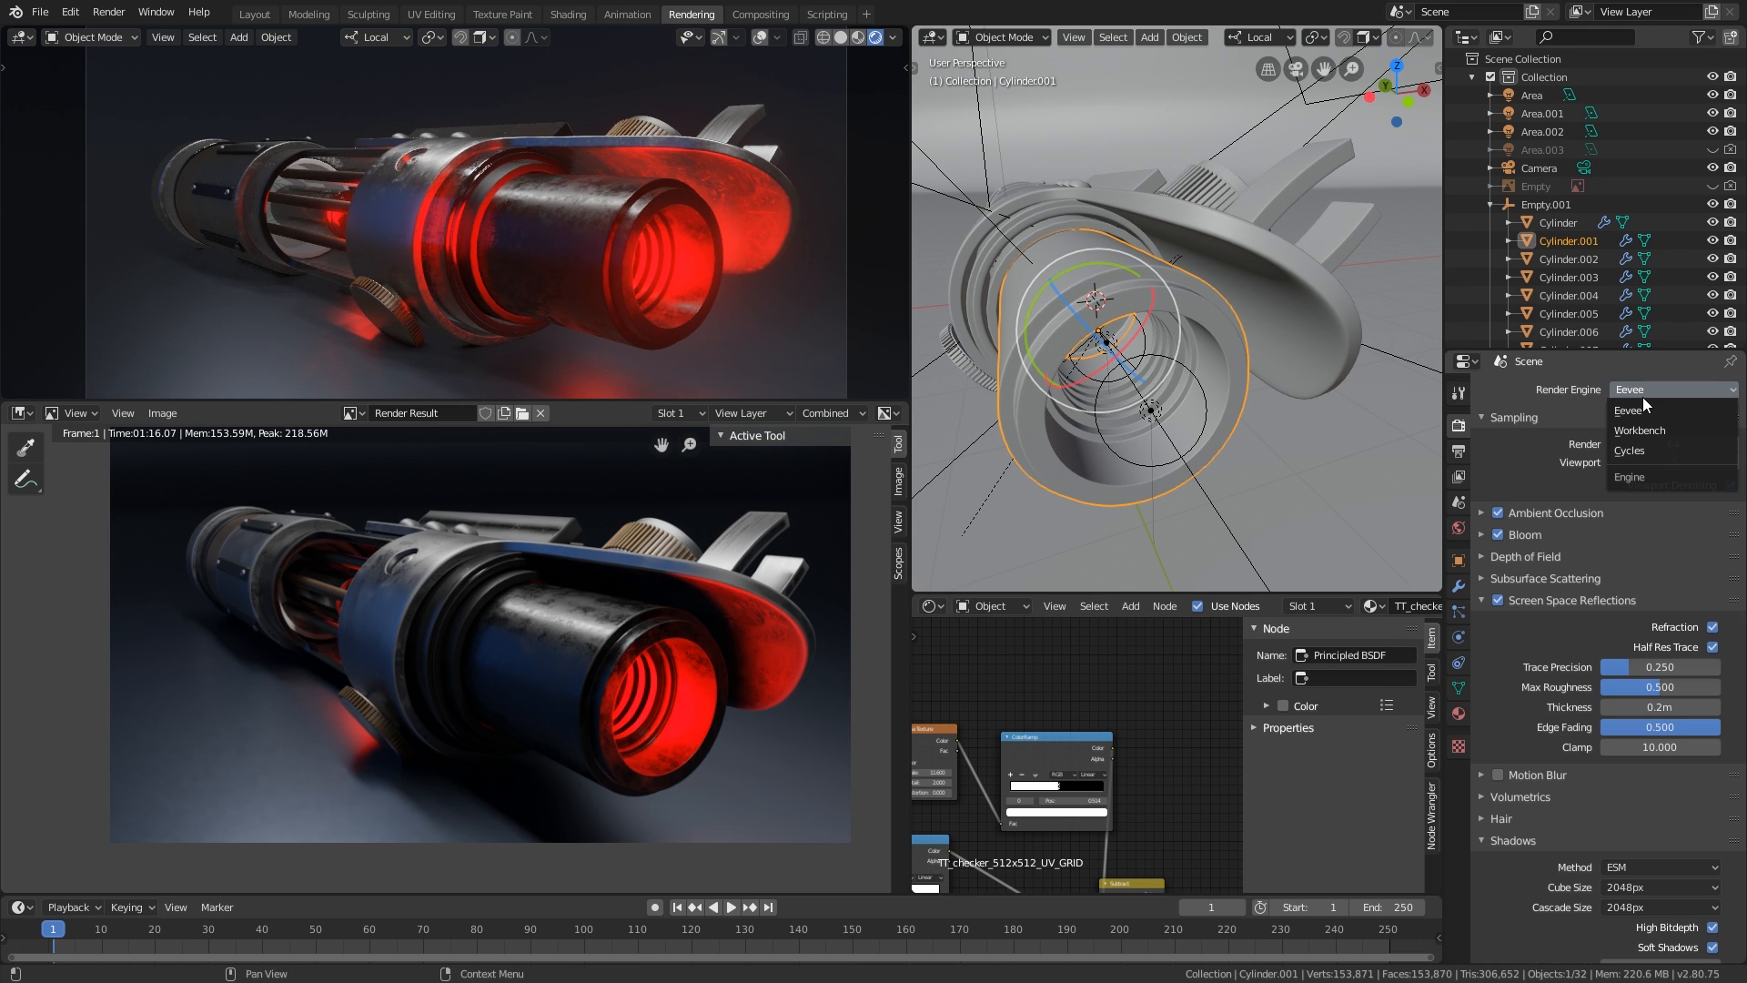
click(1629, 451)
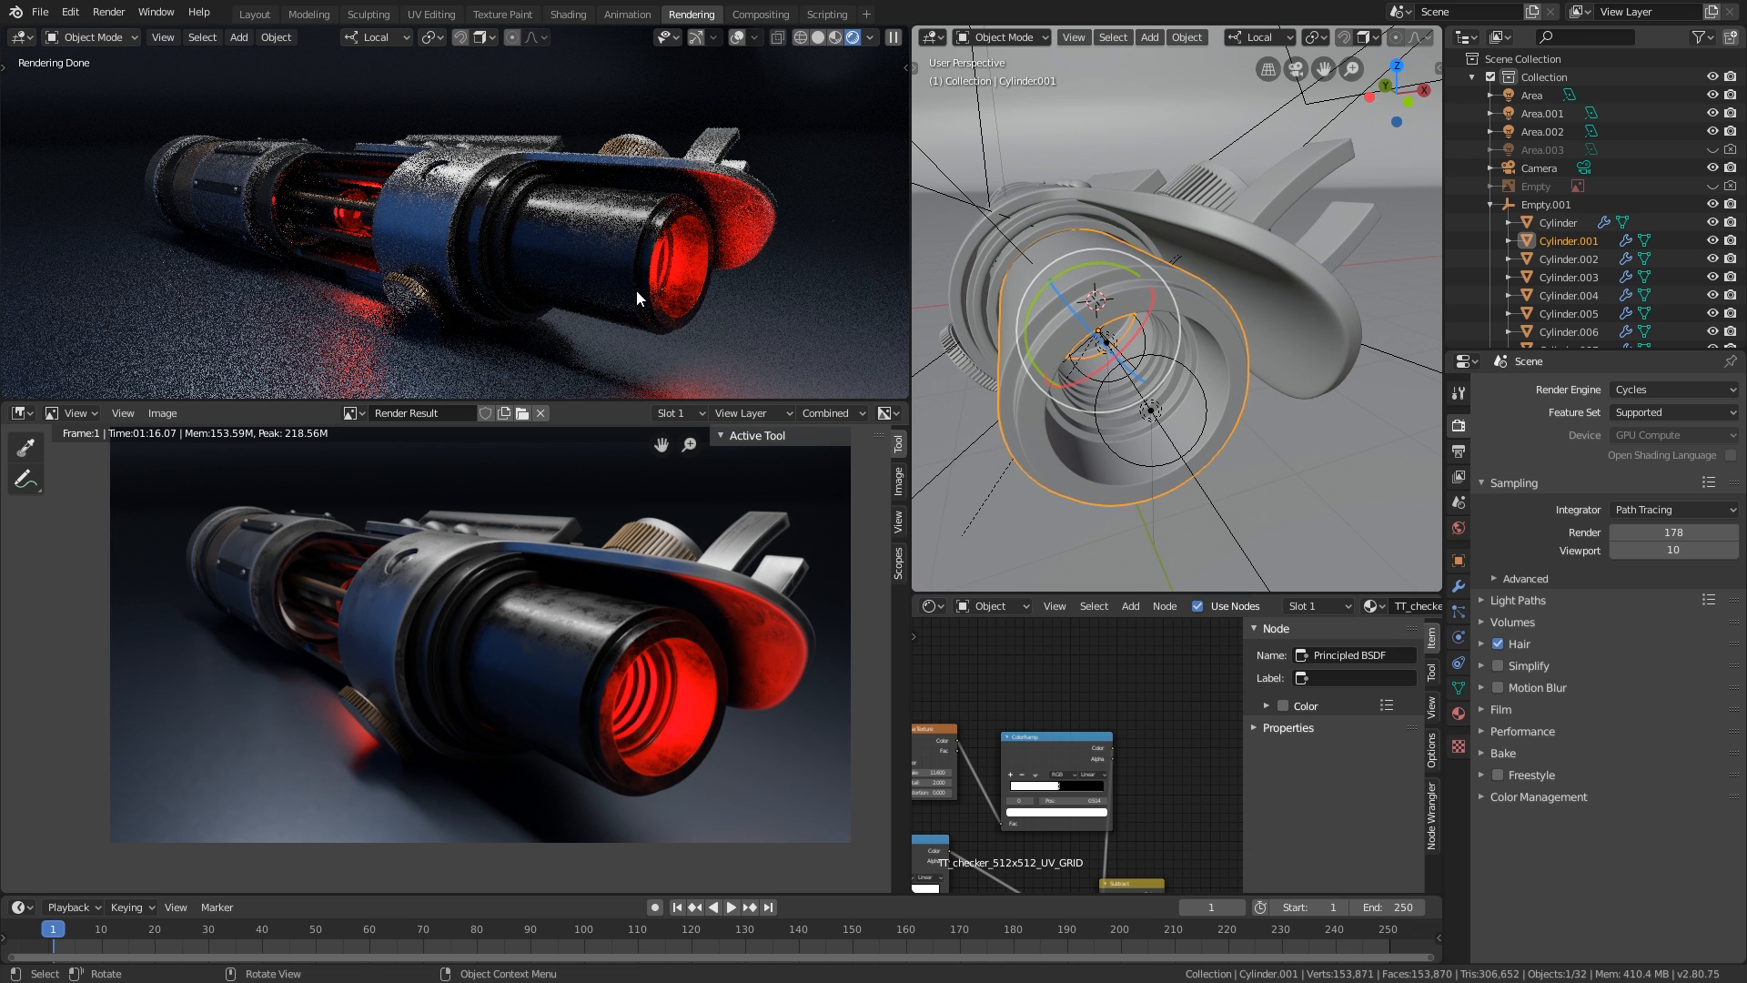
mouse_move(601, 257)
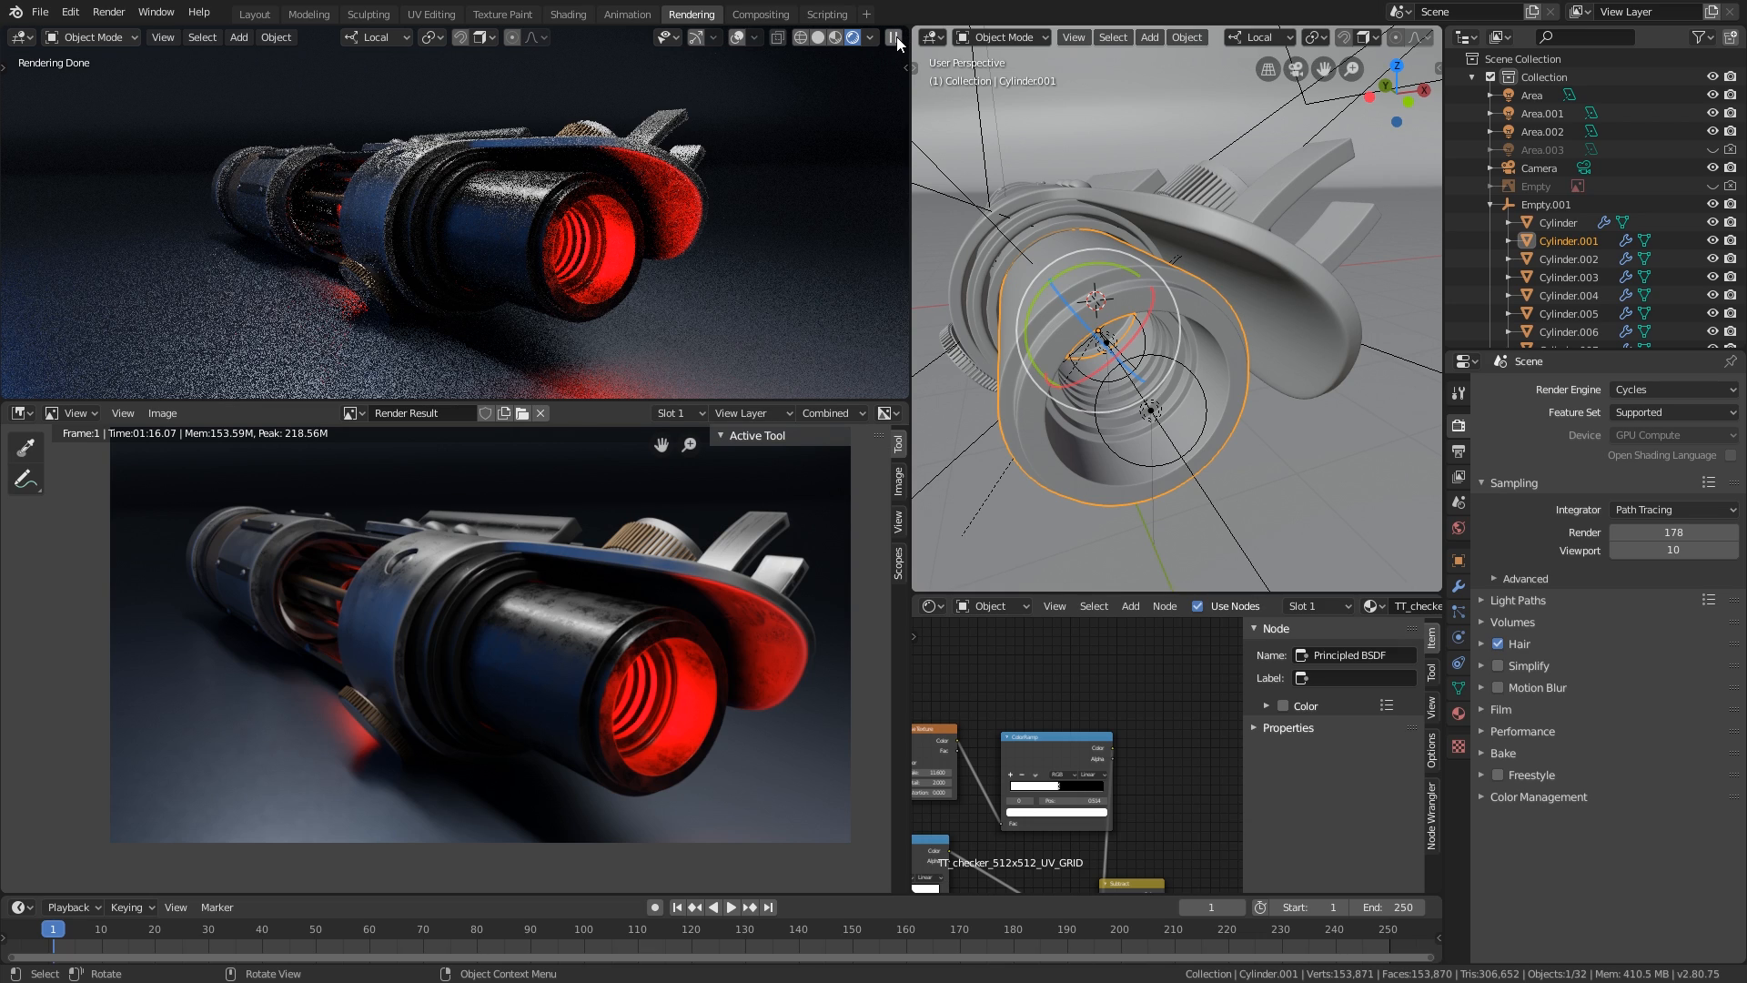
click(893, 36)
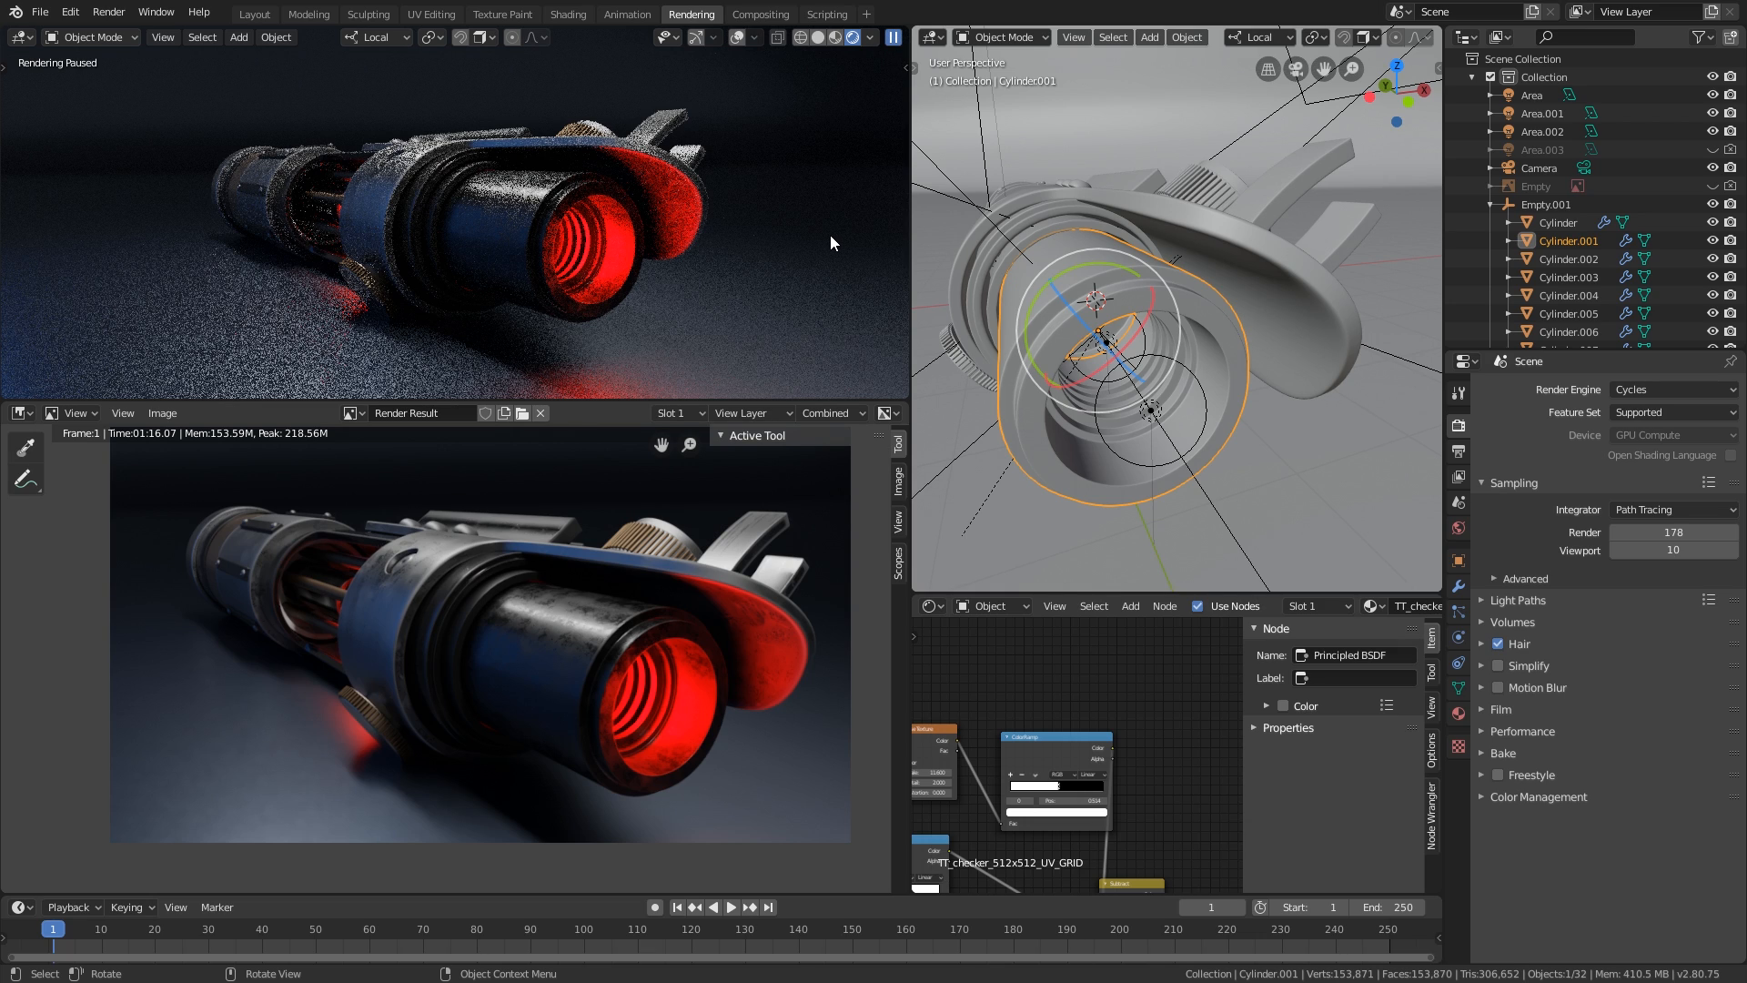